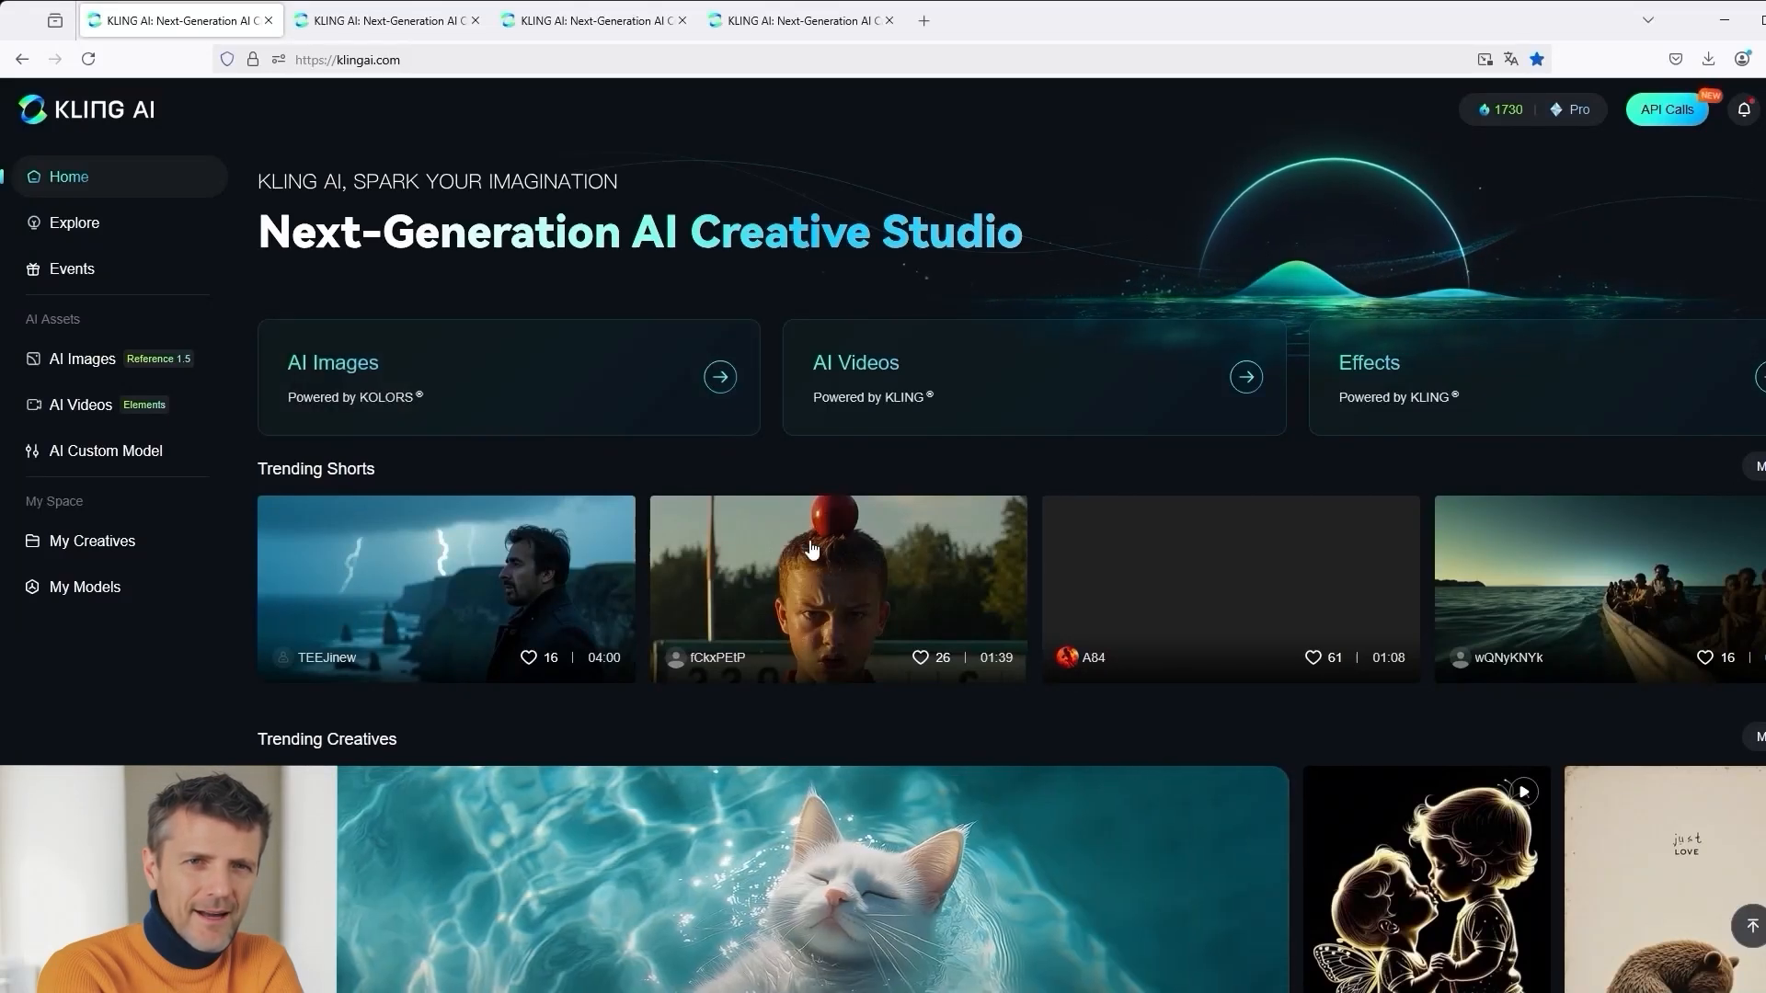
mouse_move(908, 428)
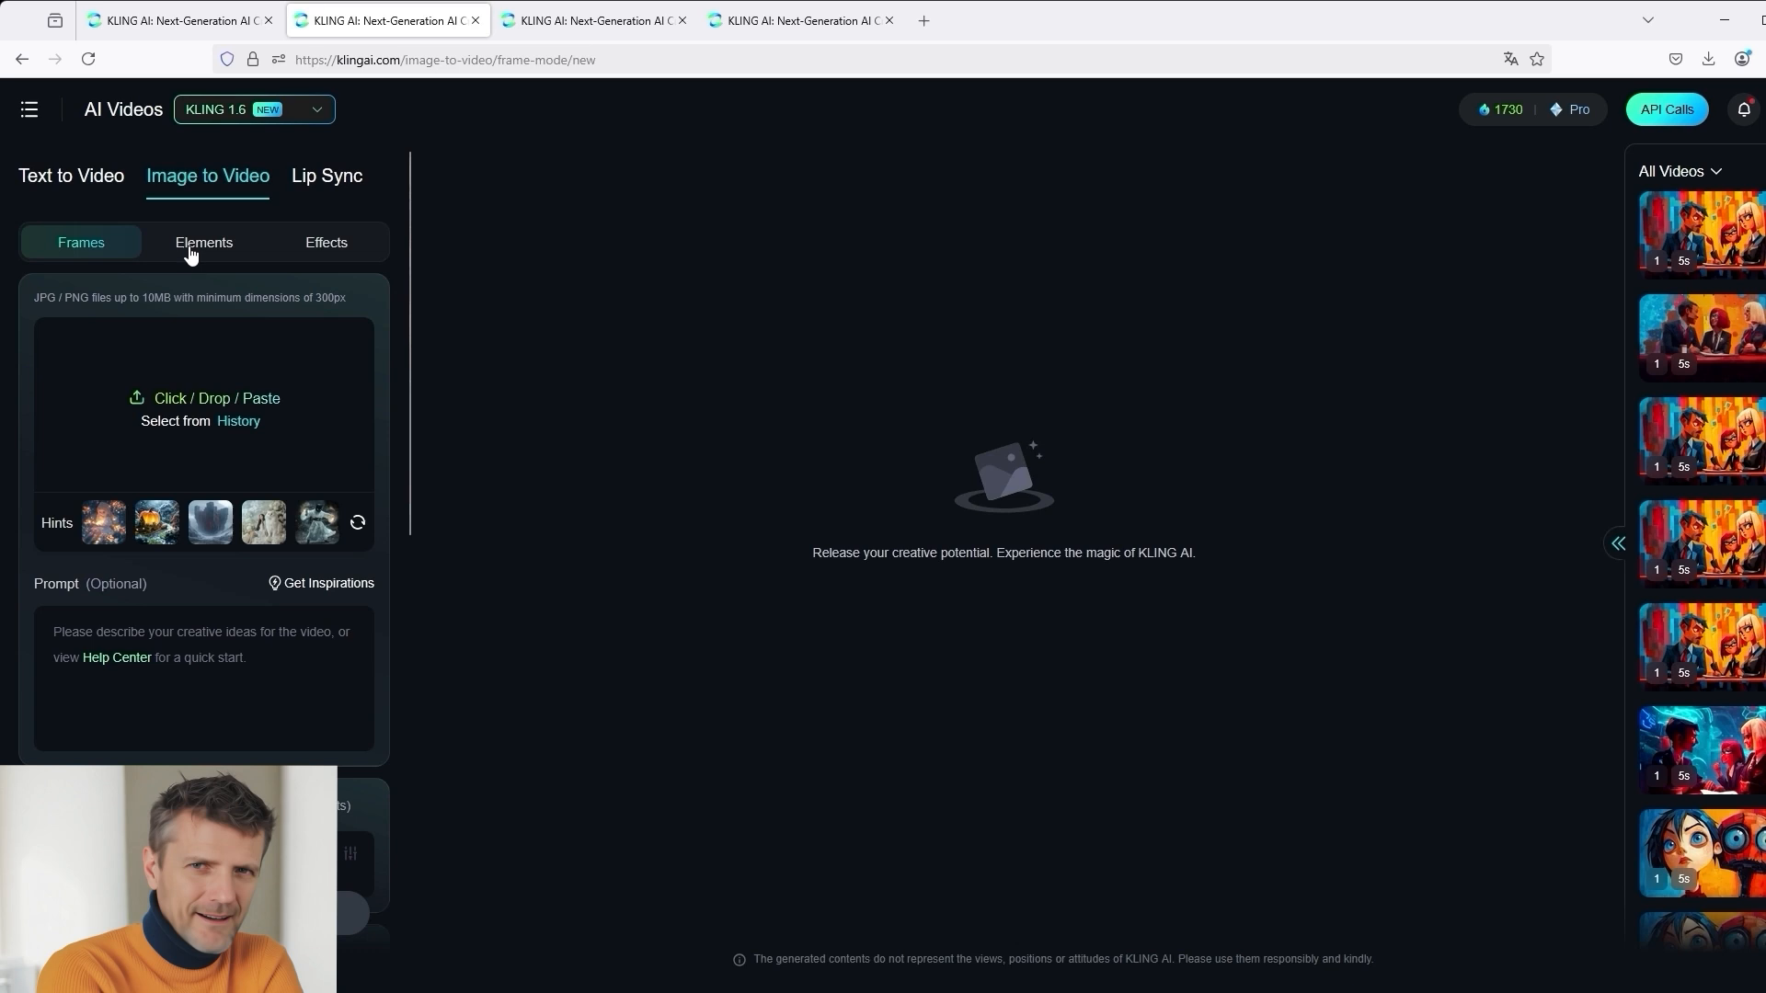
left_click(325, 242)
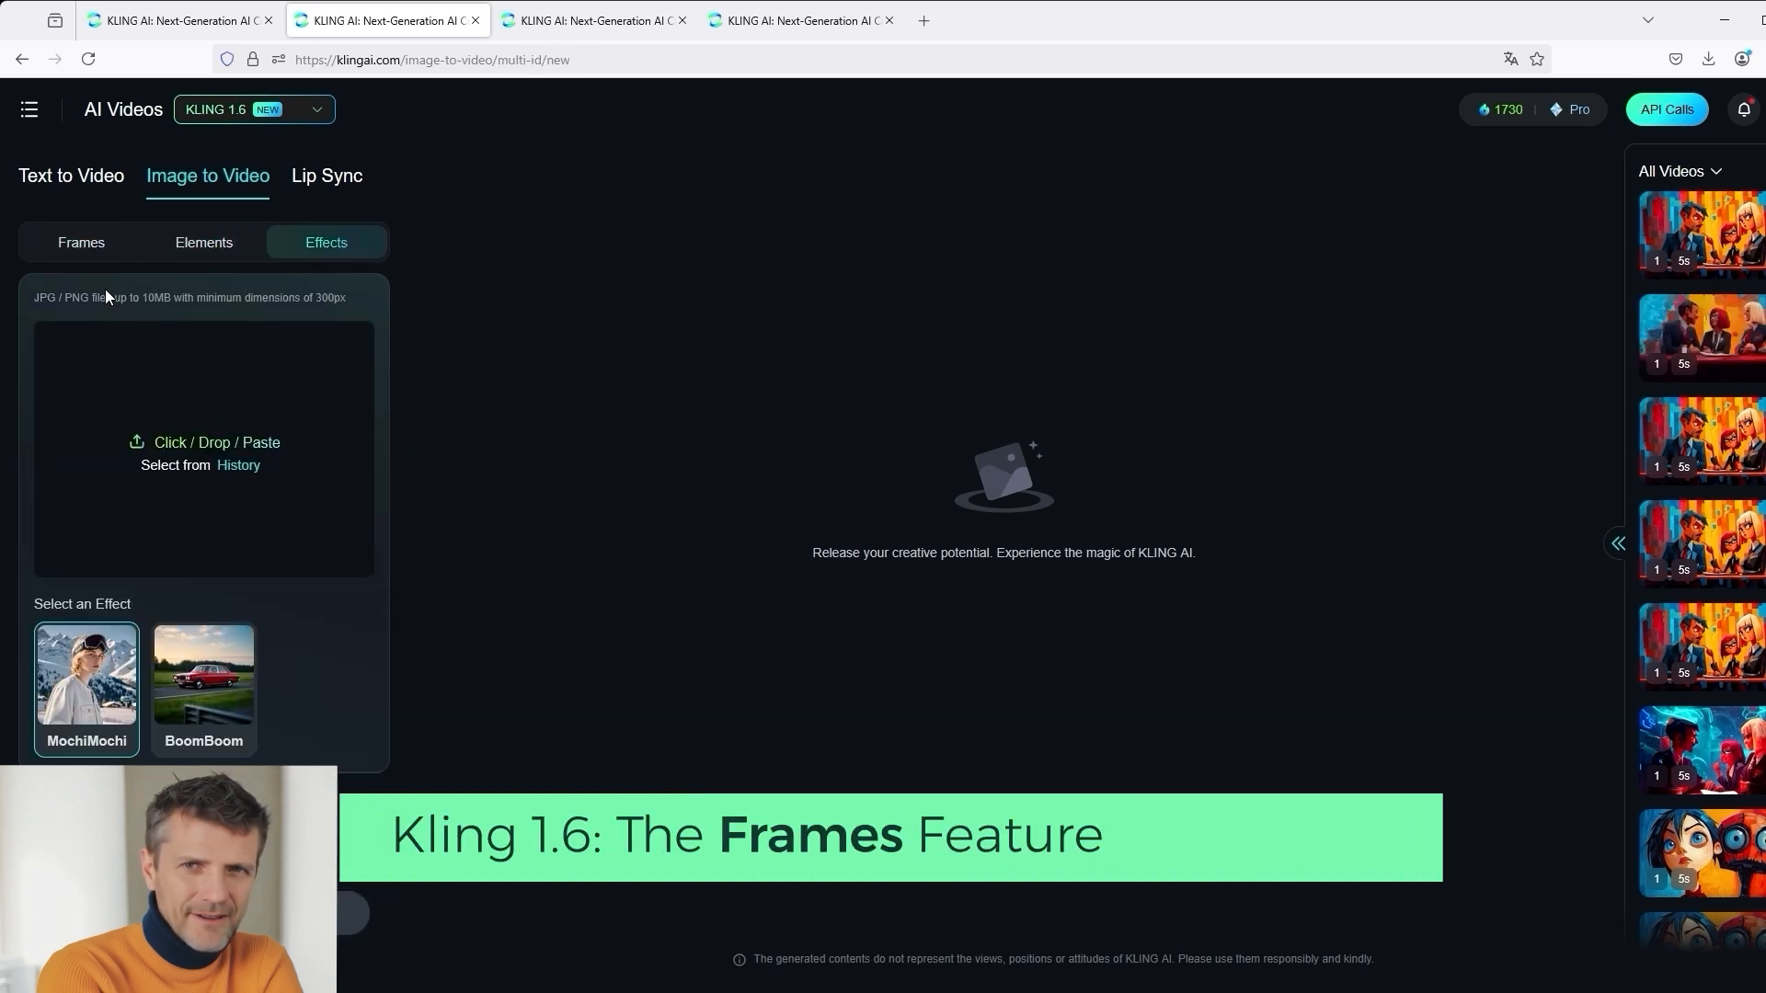
left_click(81, 242)
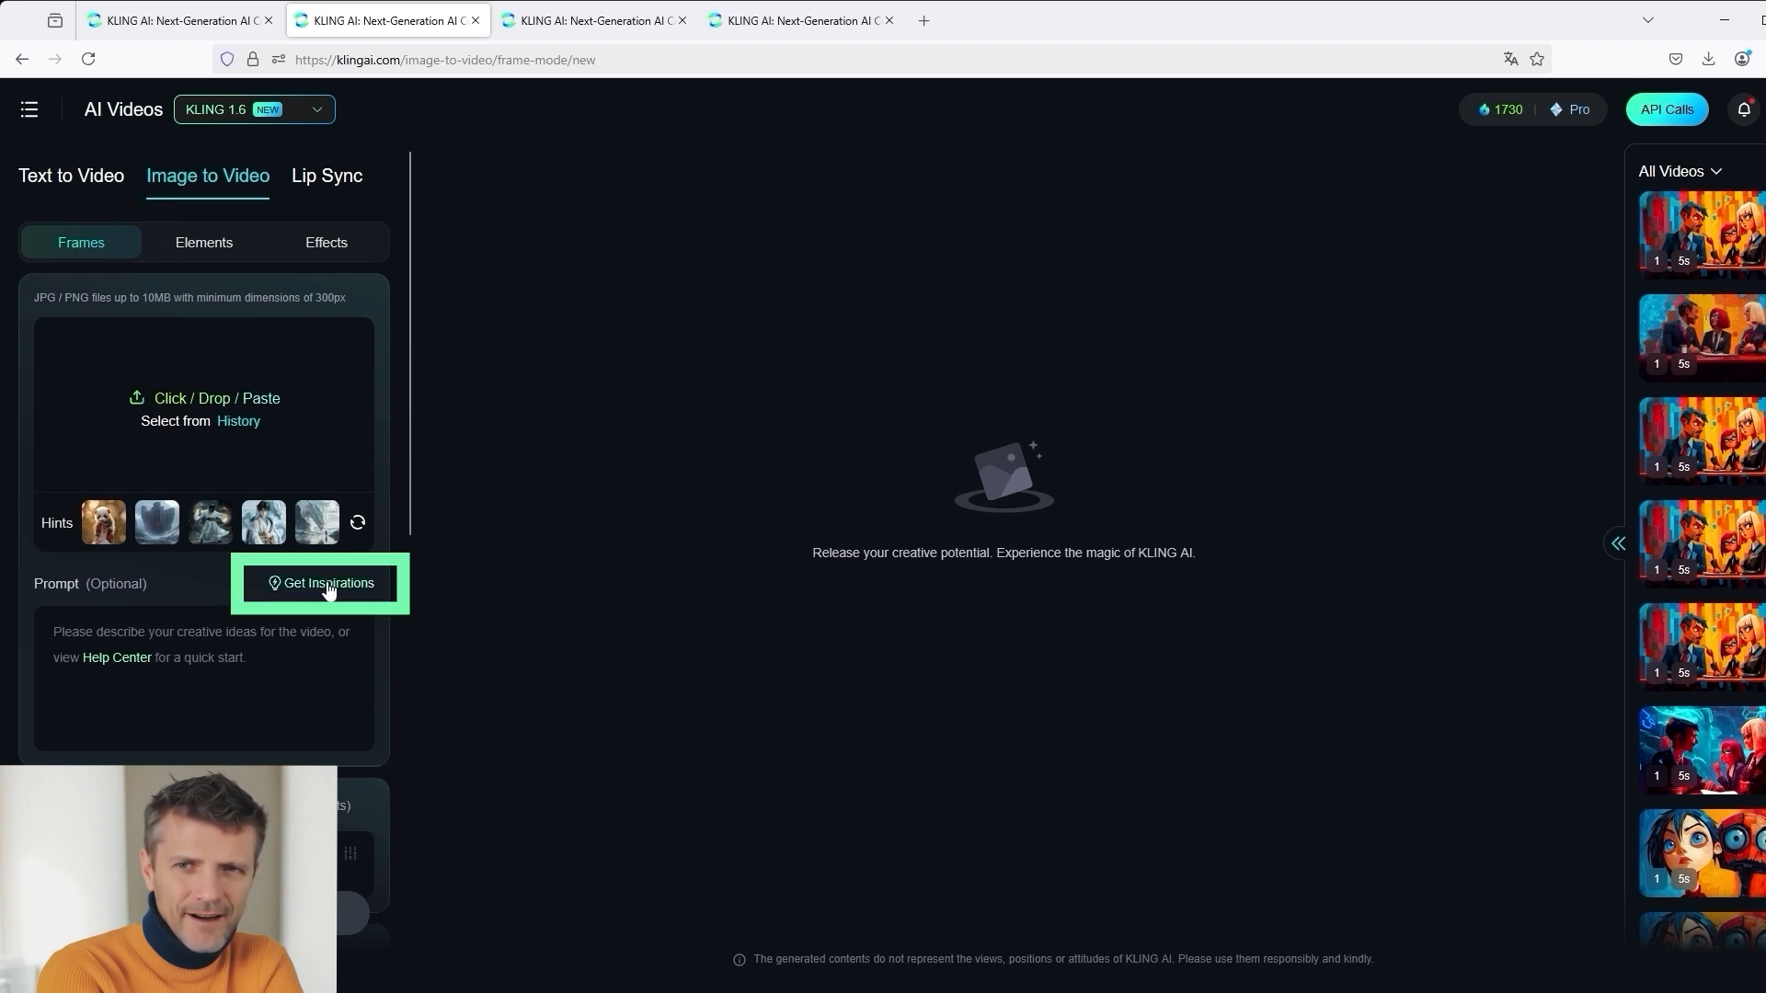
- Open Get Inspirations, add 'the camera zooms in', then remove that phrase from the prompt
left_click(326, 583)
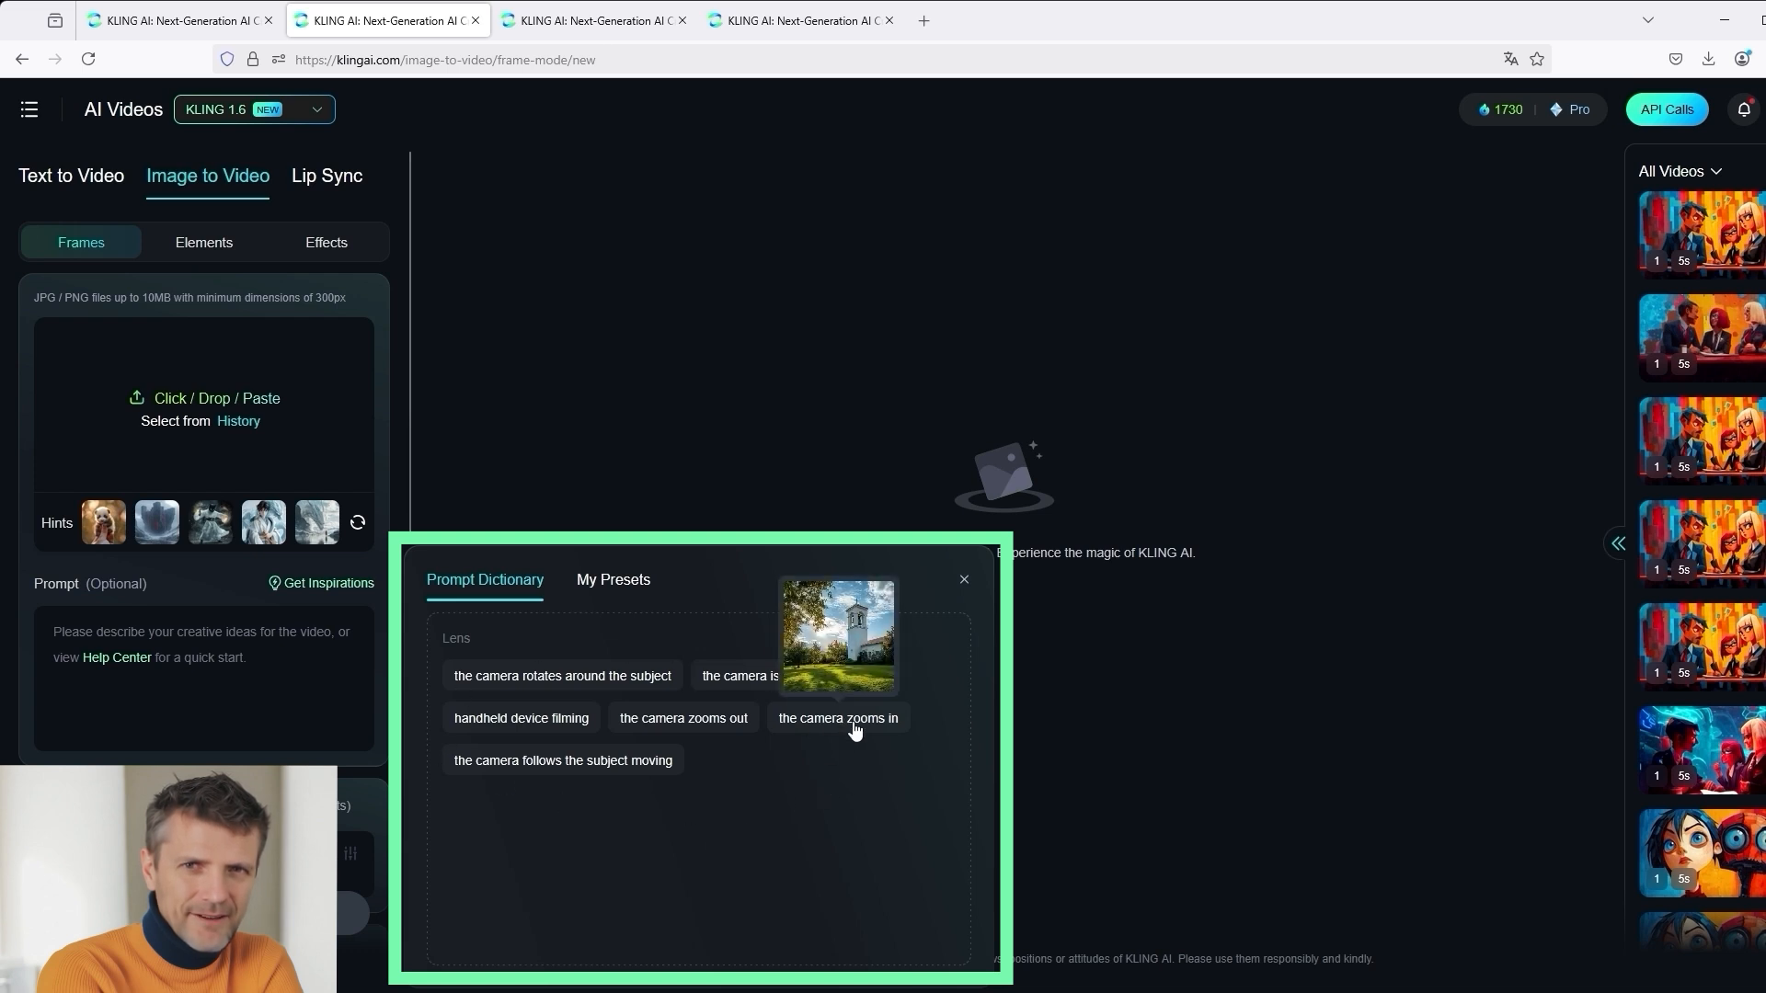
left_click(837, 717)
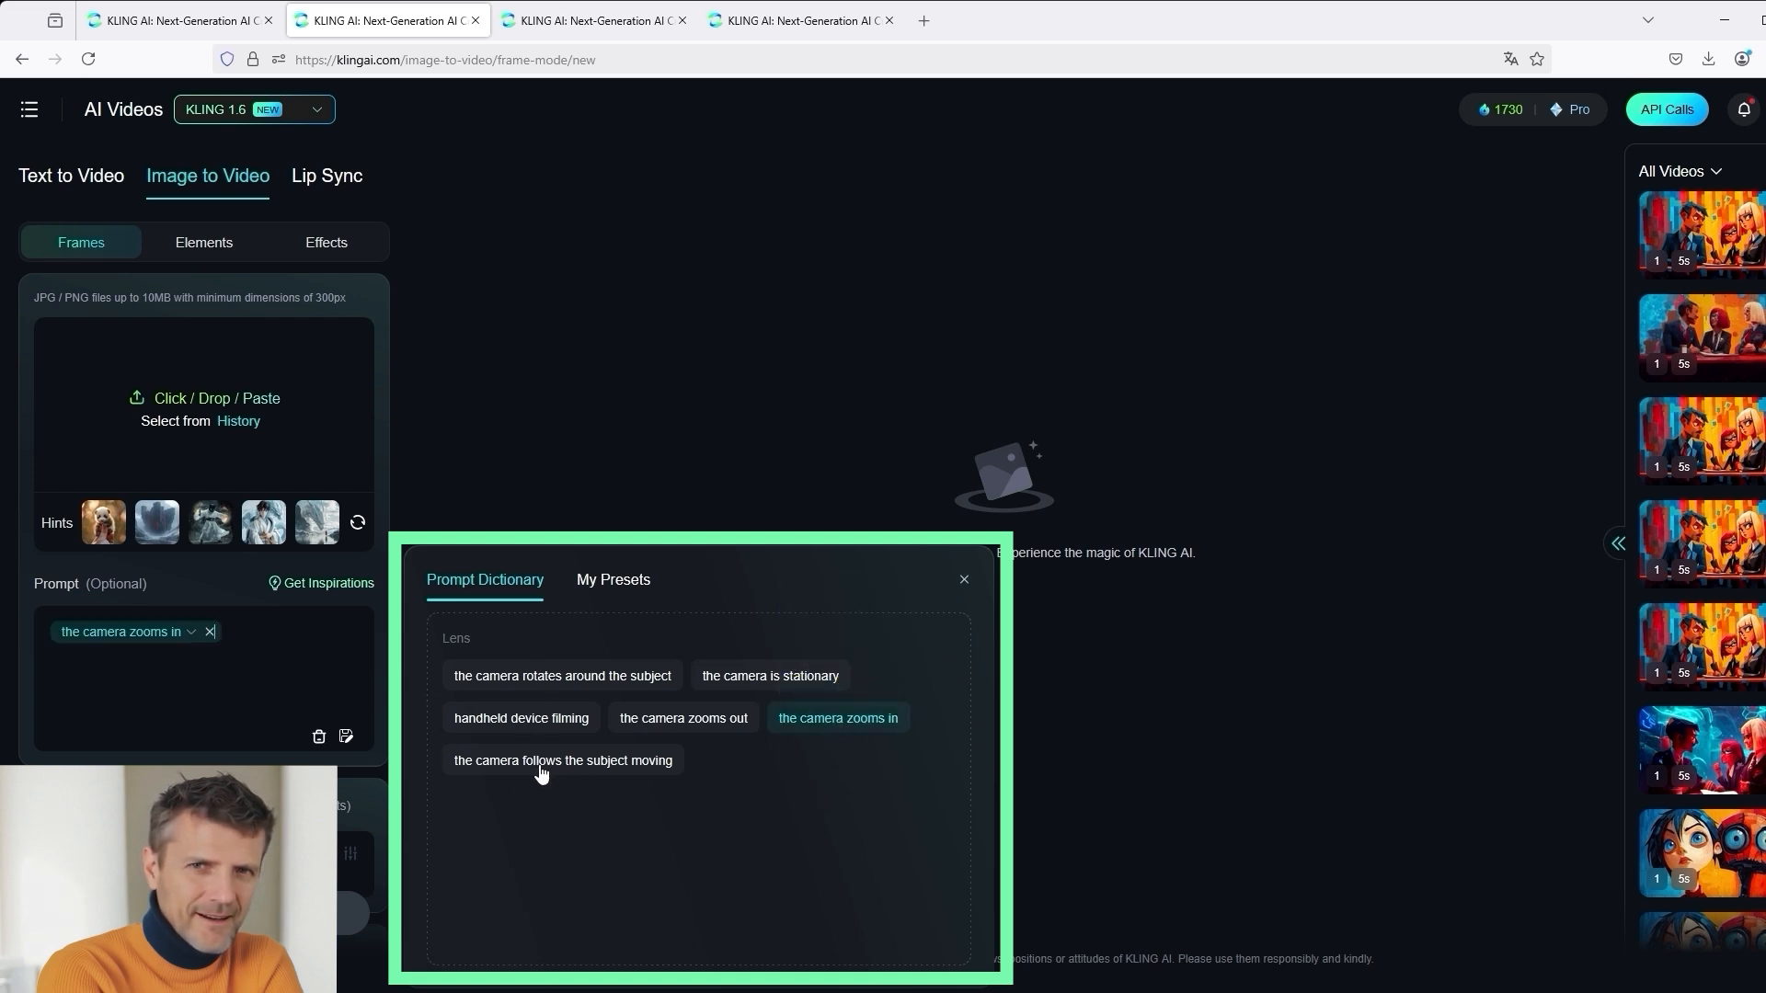
left_click(683, 717)
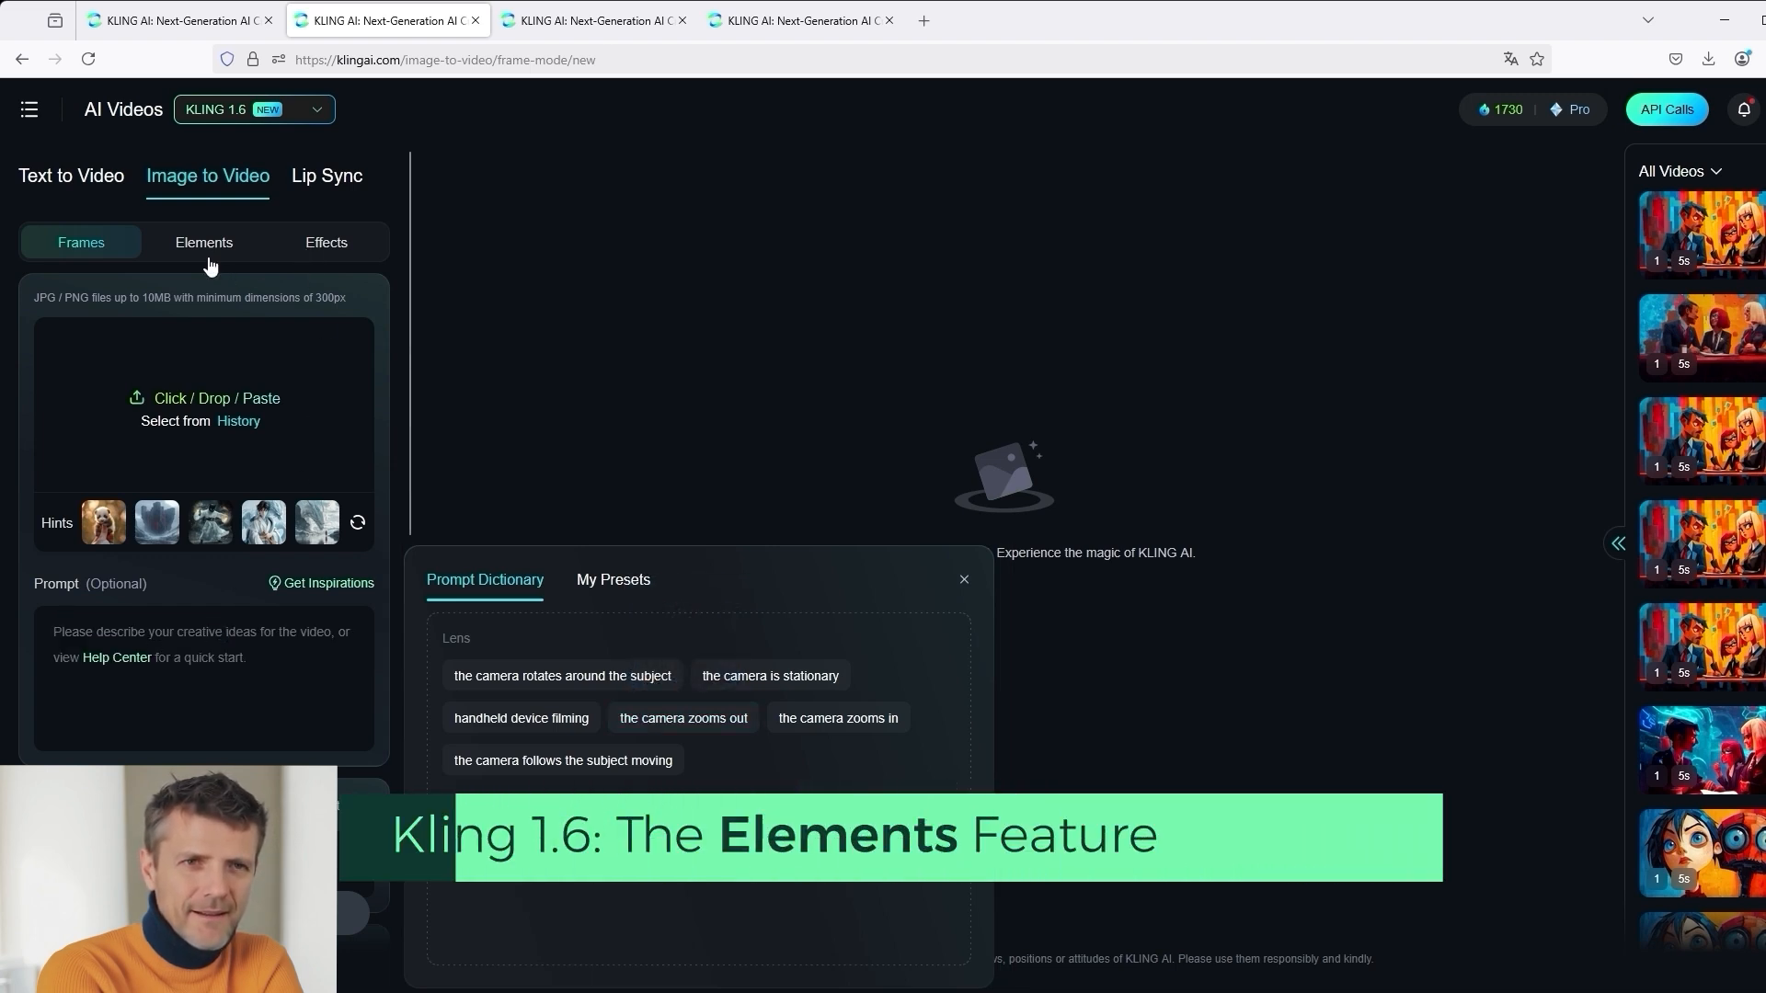
- Switch to Elements mode, browse and close the Prompt Dictionary, then focus the empty prompt box
left_click(203, 242)
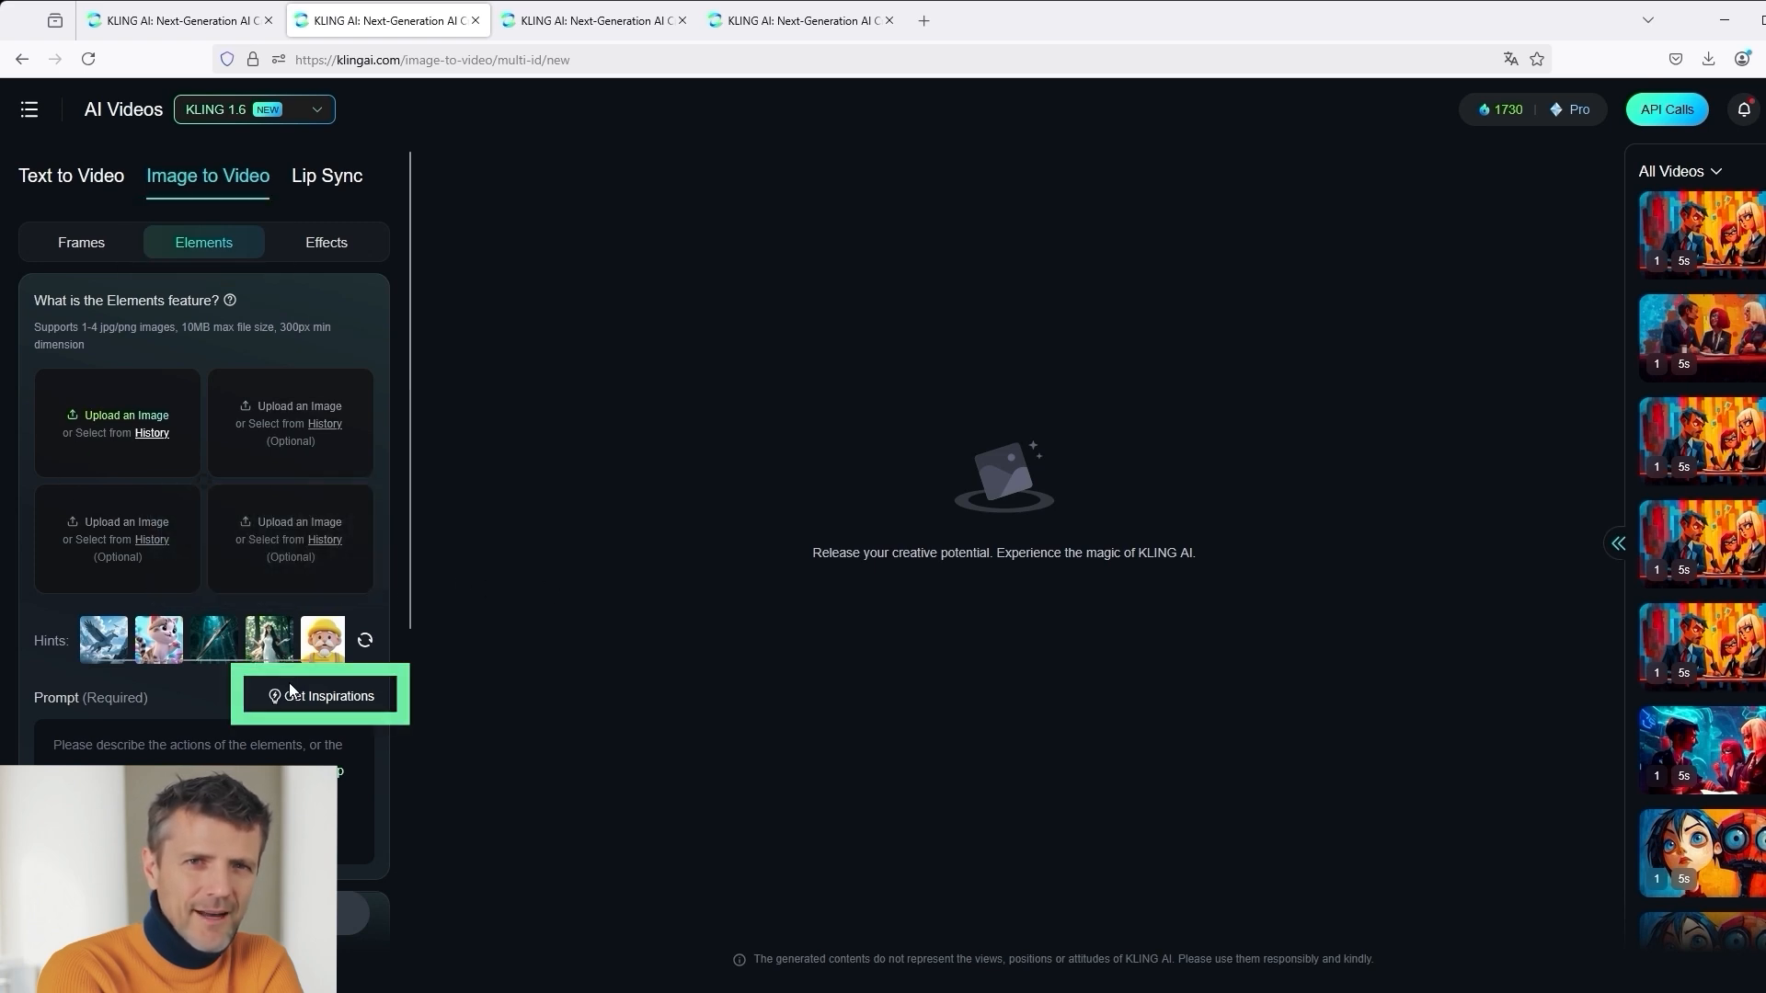
mouse_move(324, 705)
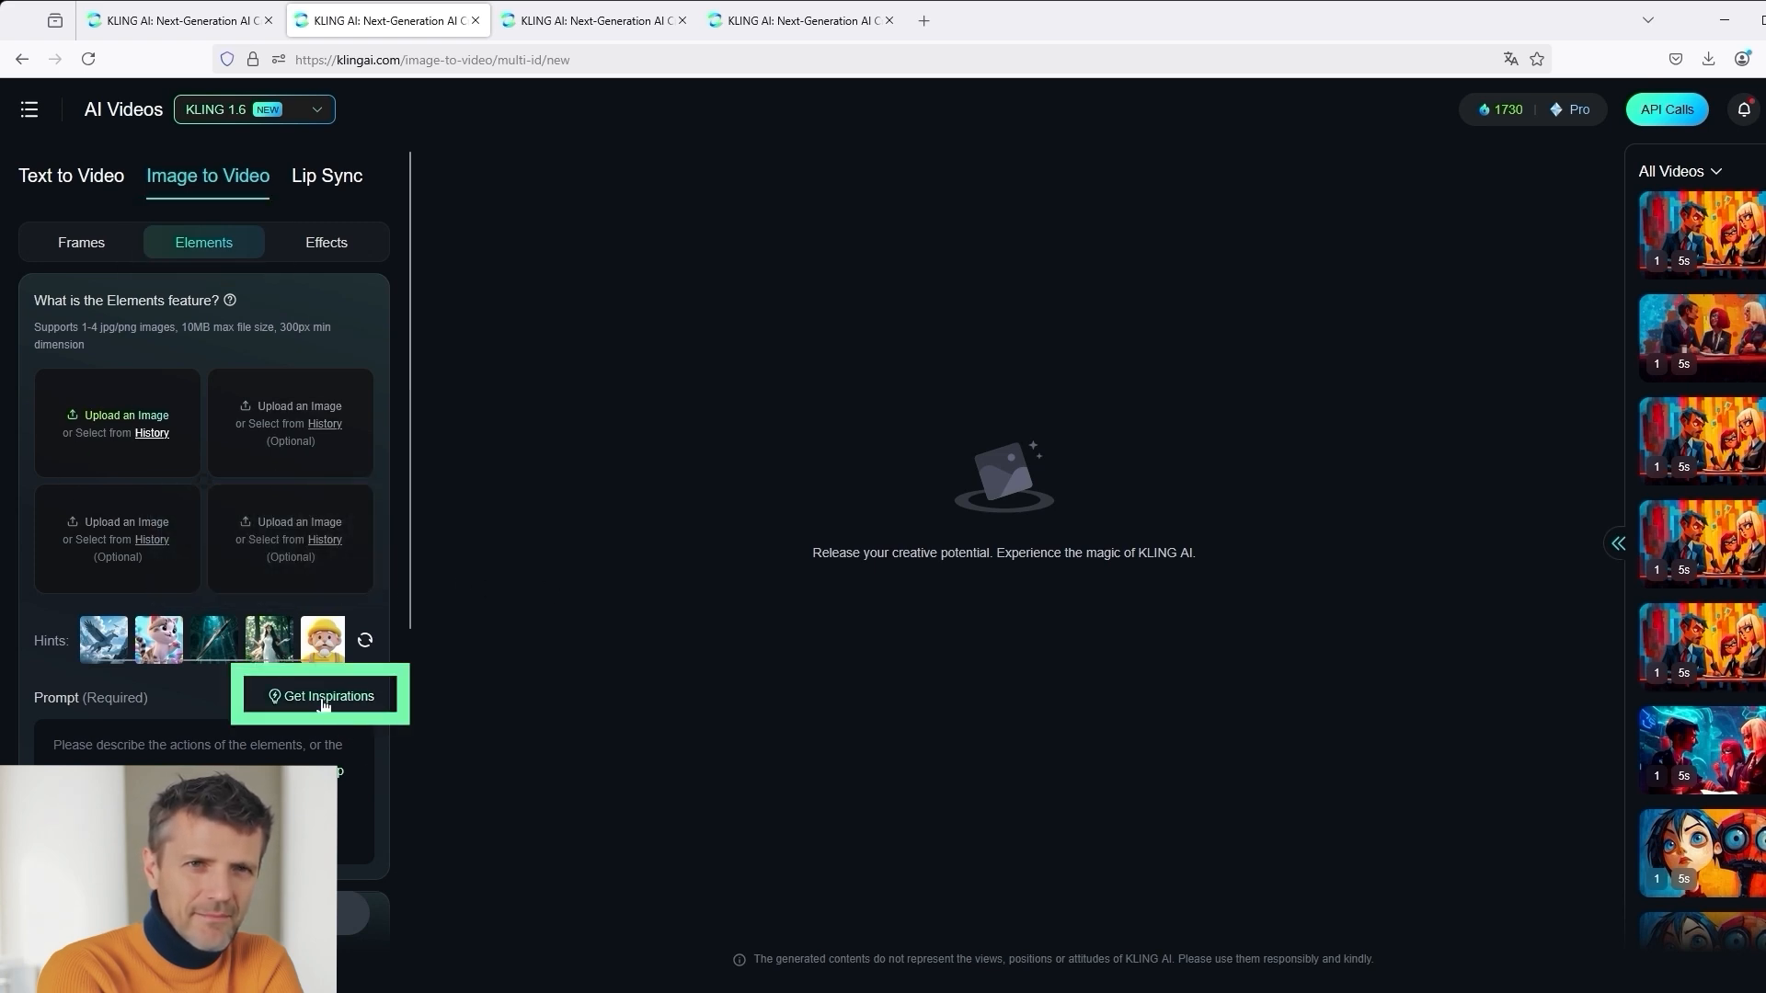
left_click(323, 695)
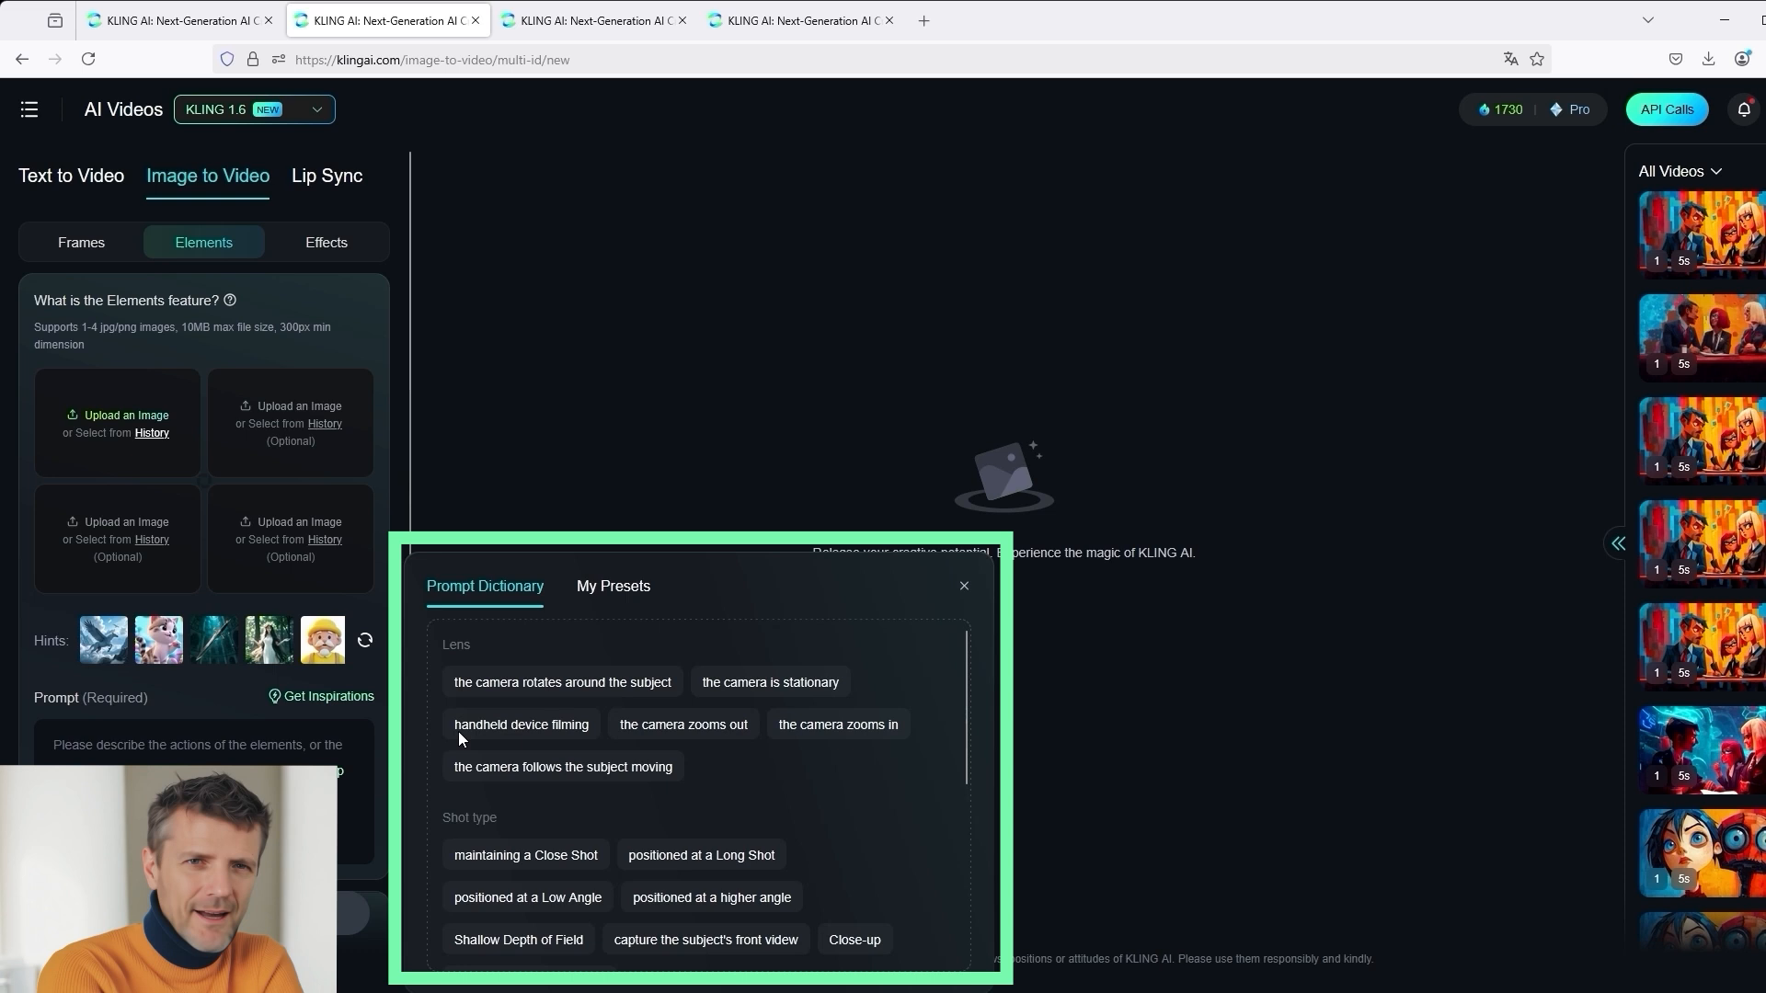
scroll("down", 3)
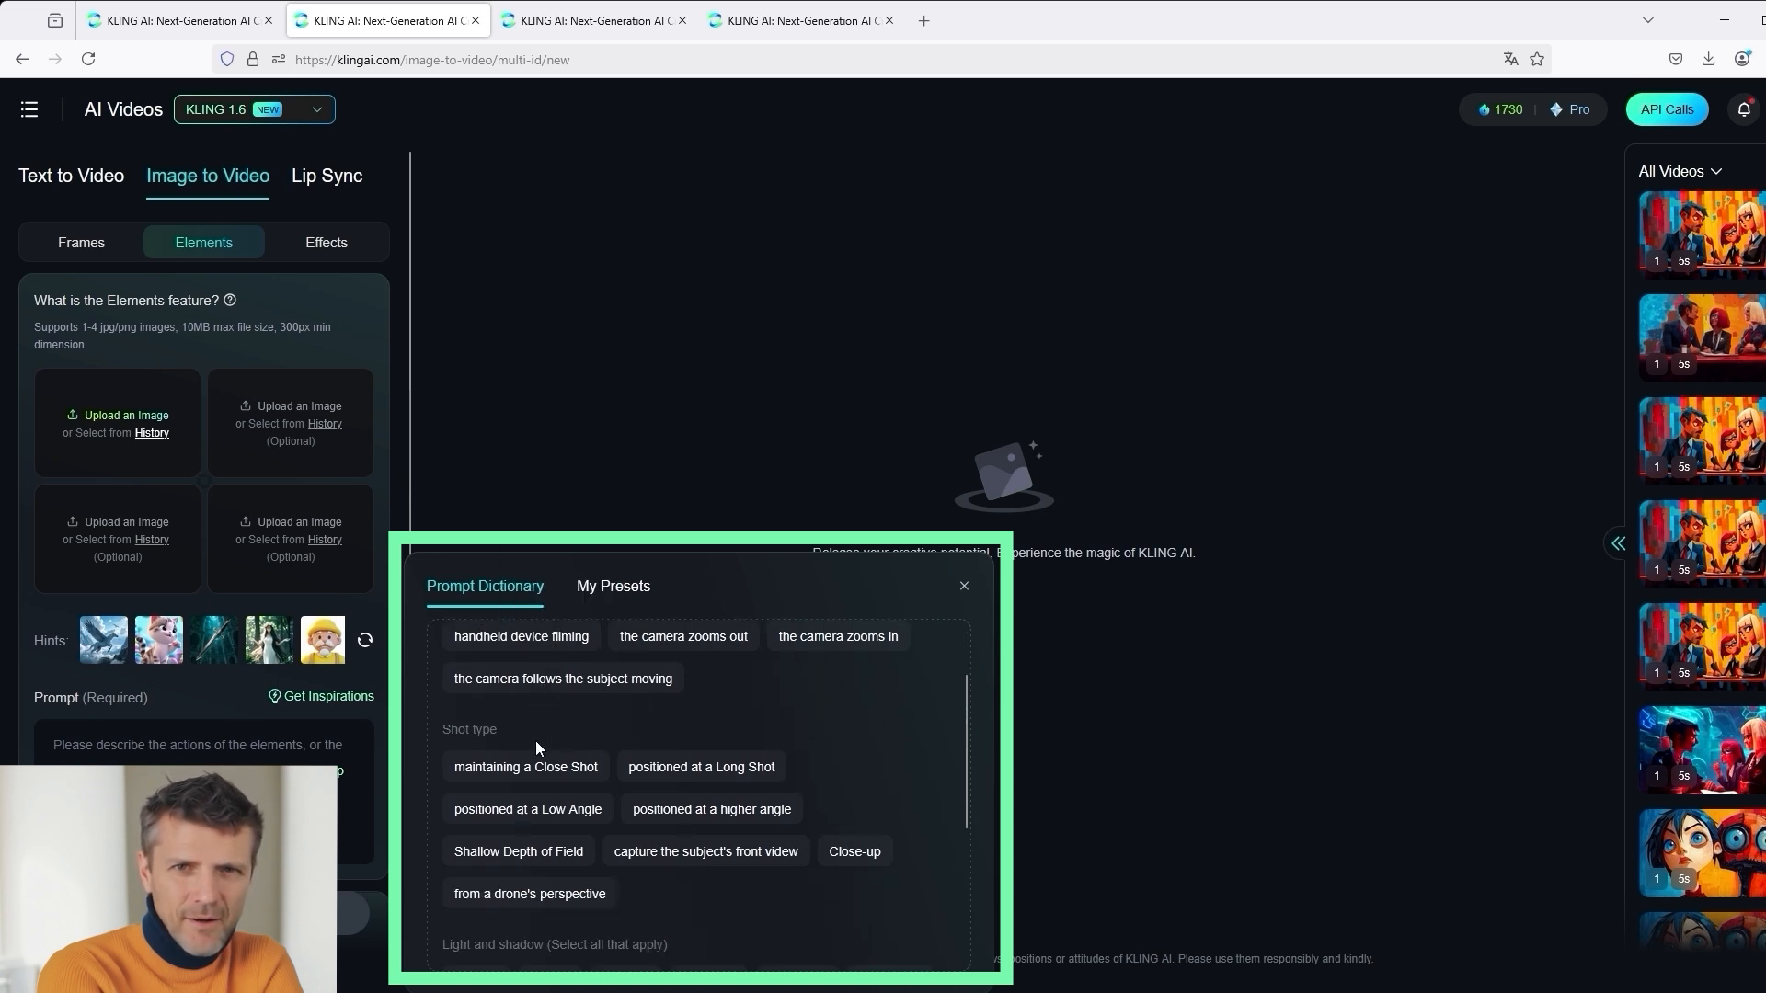
scroll("down", 3)
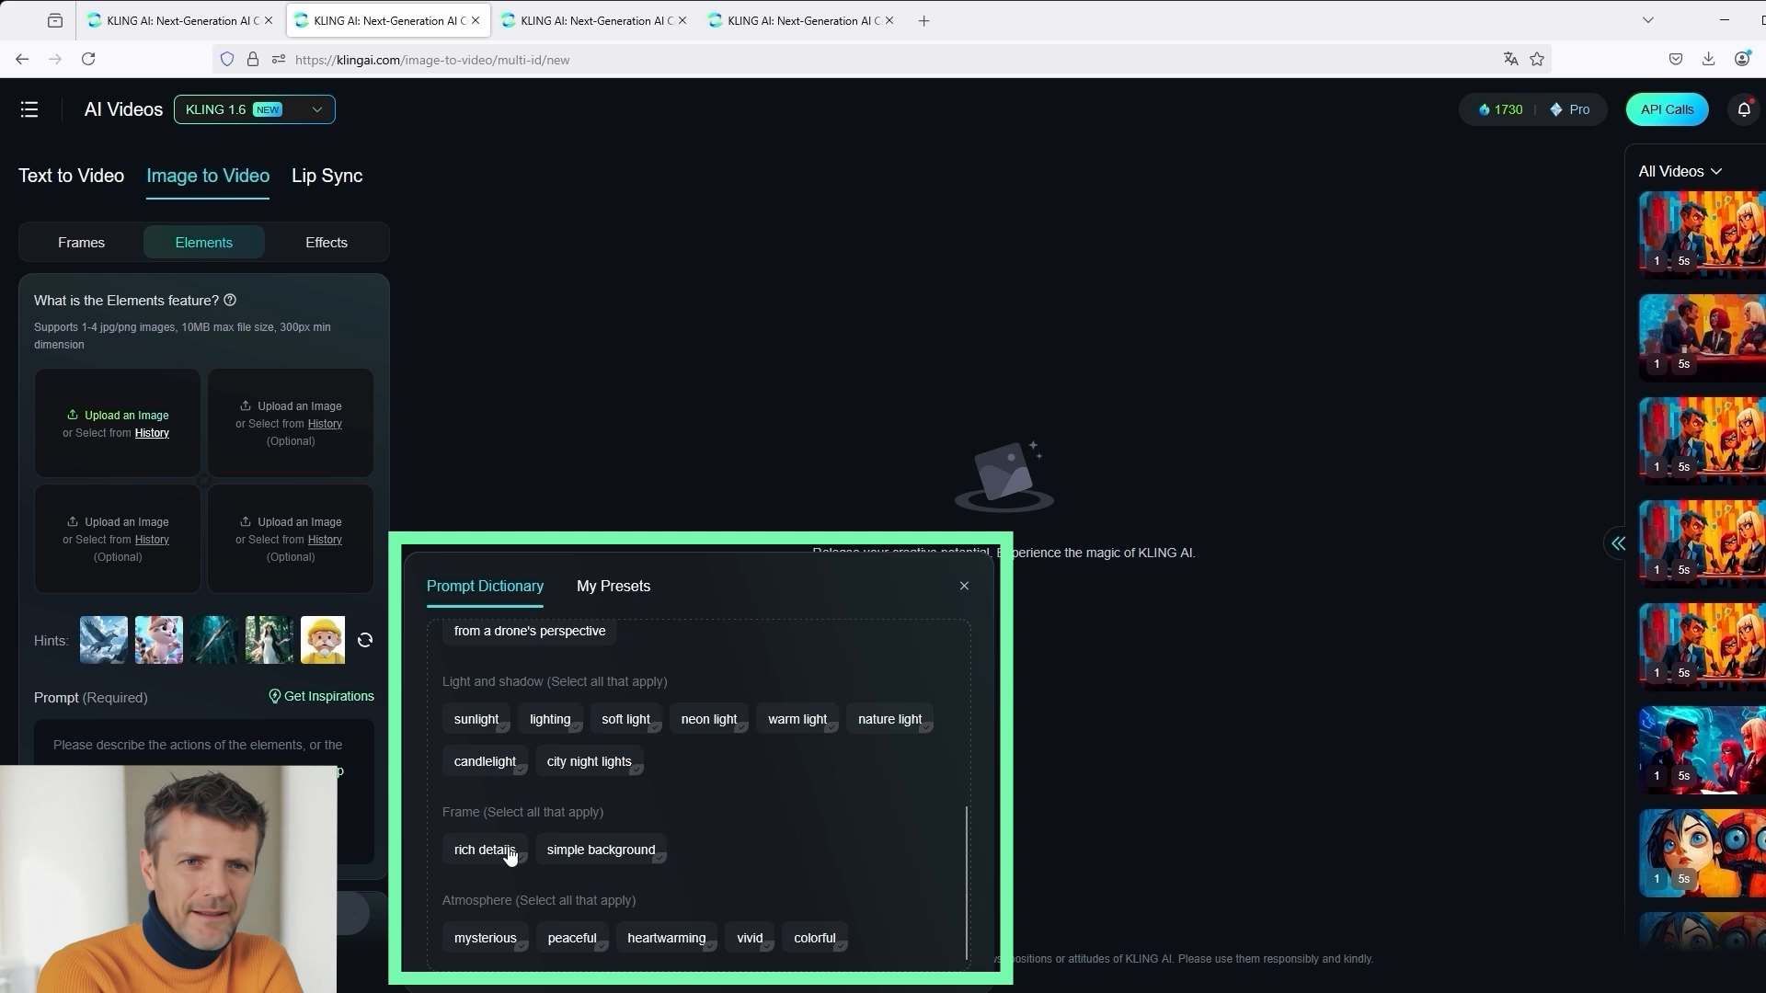
mouse_move(965, 586)
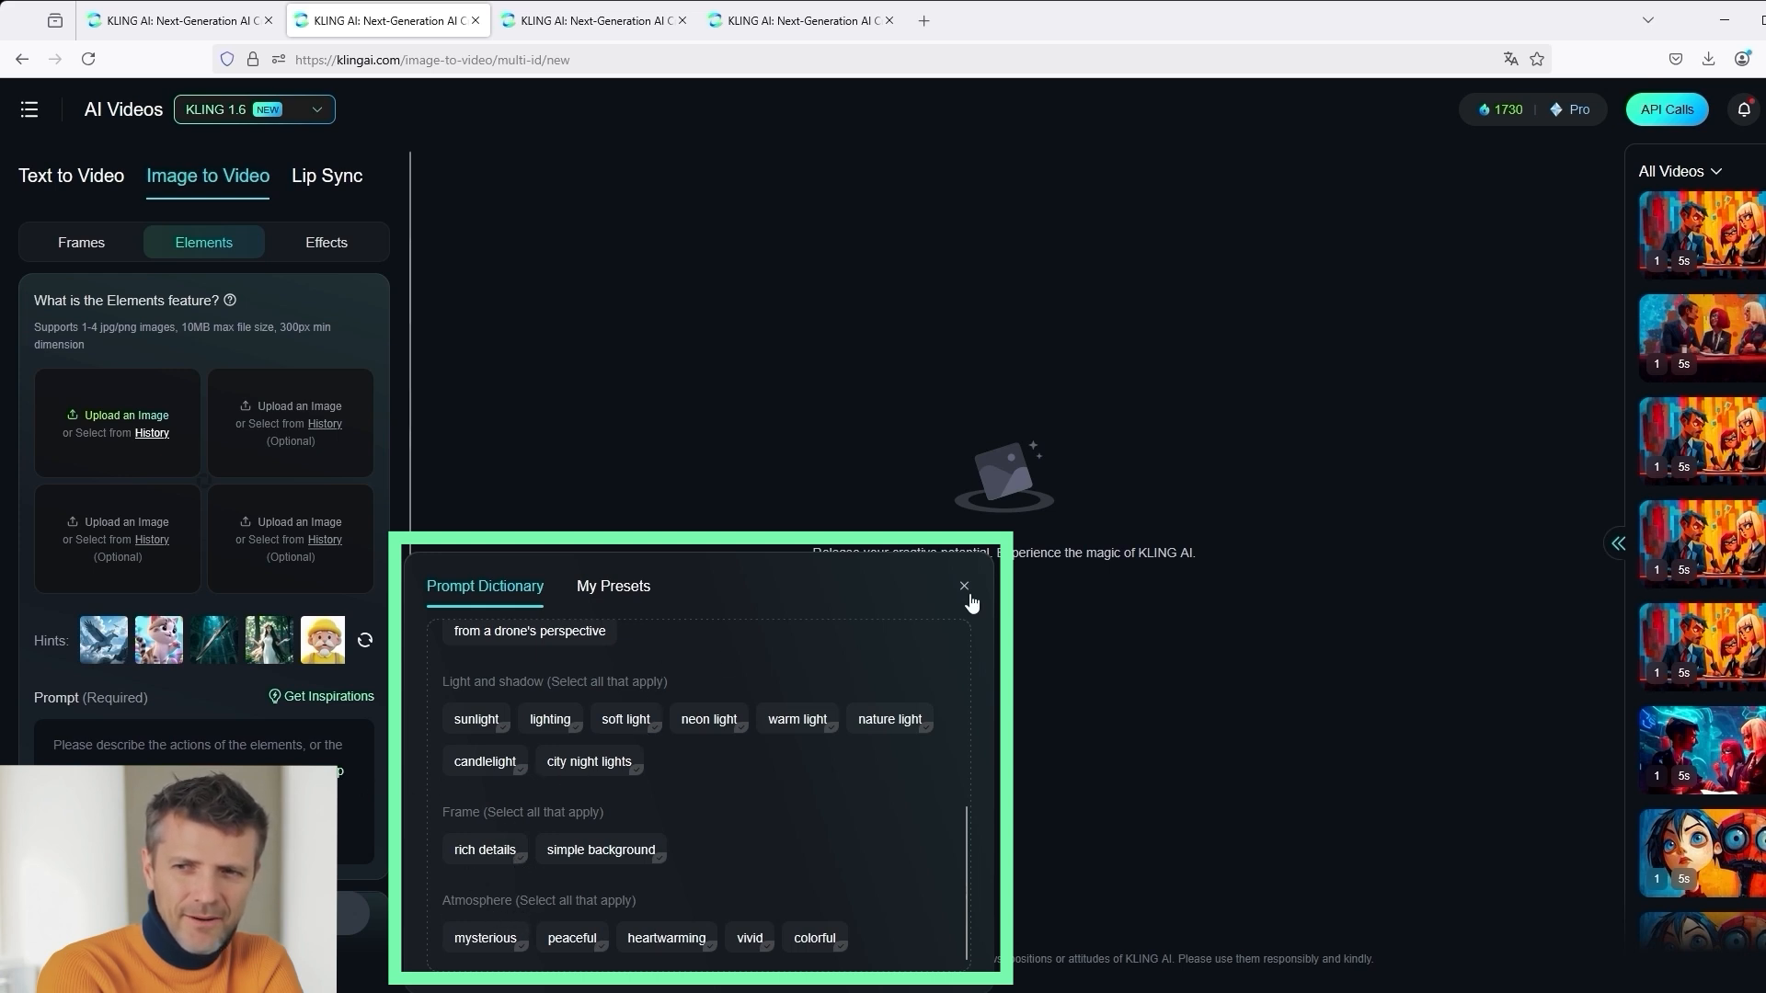
left_click(485, 849)
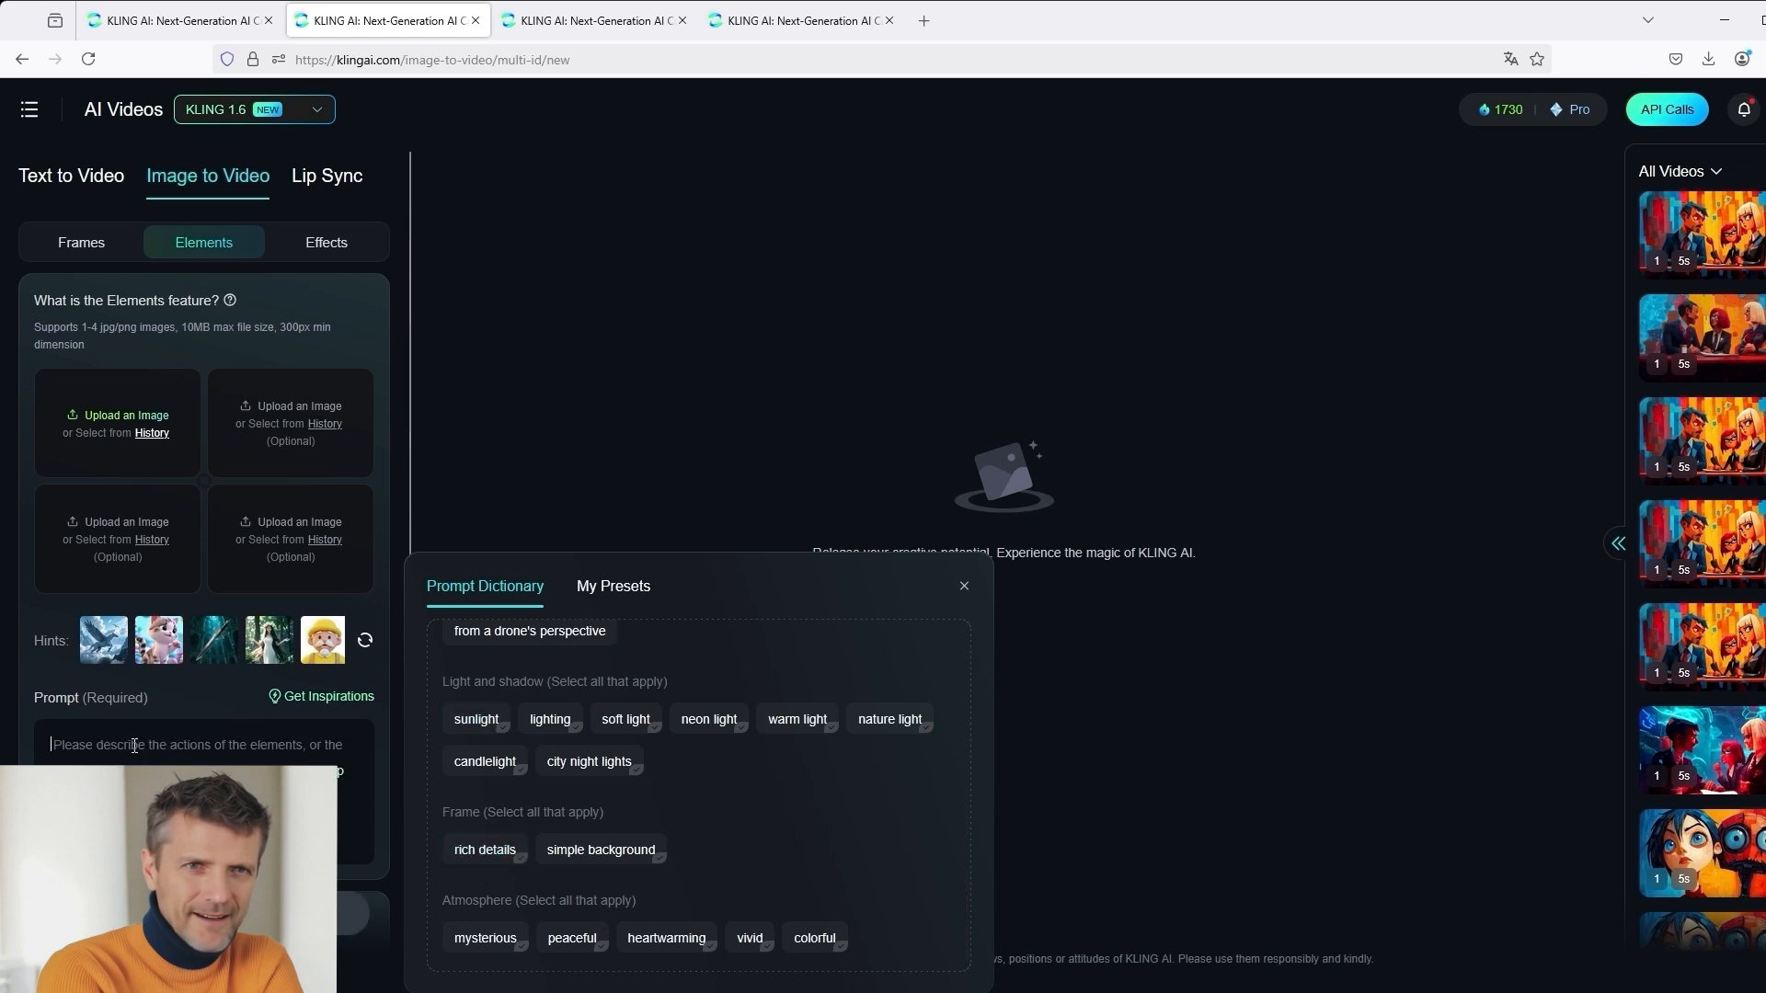
left_click(964, 585)
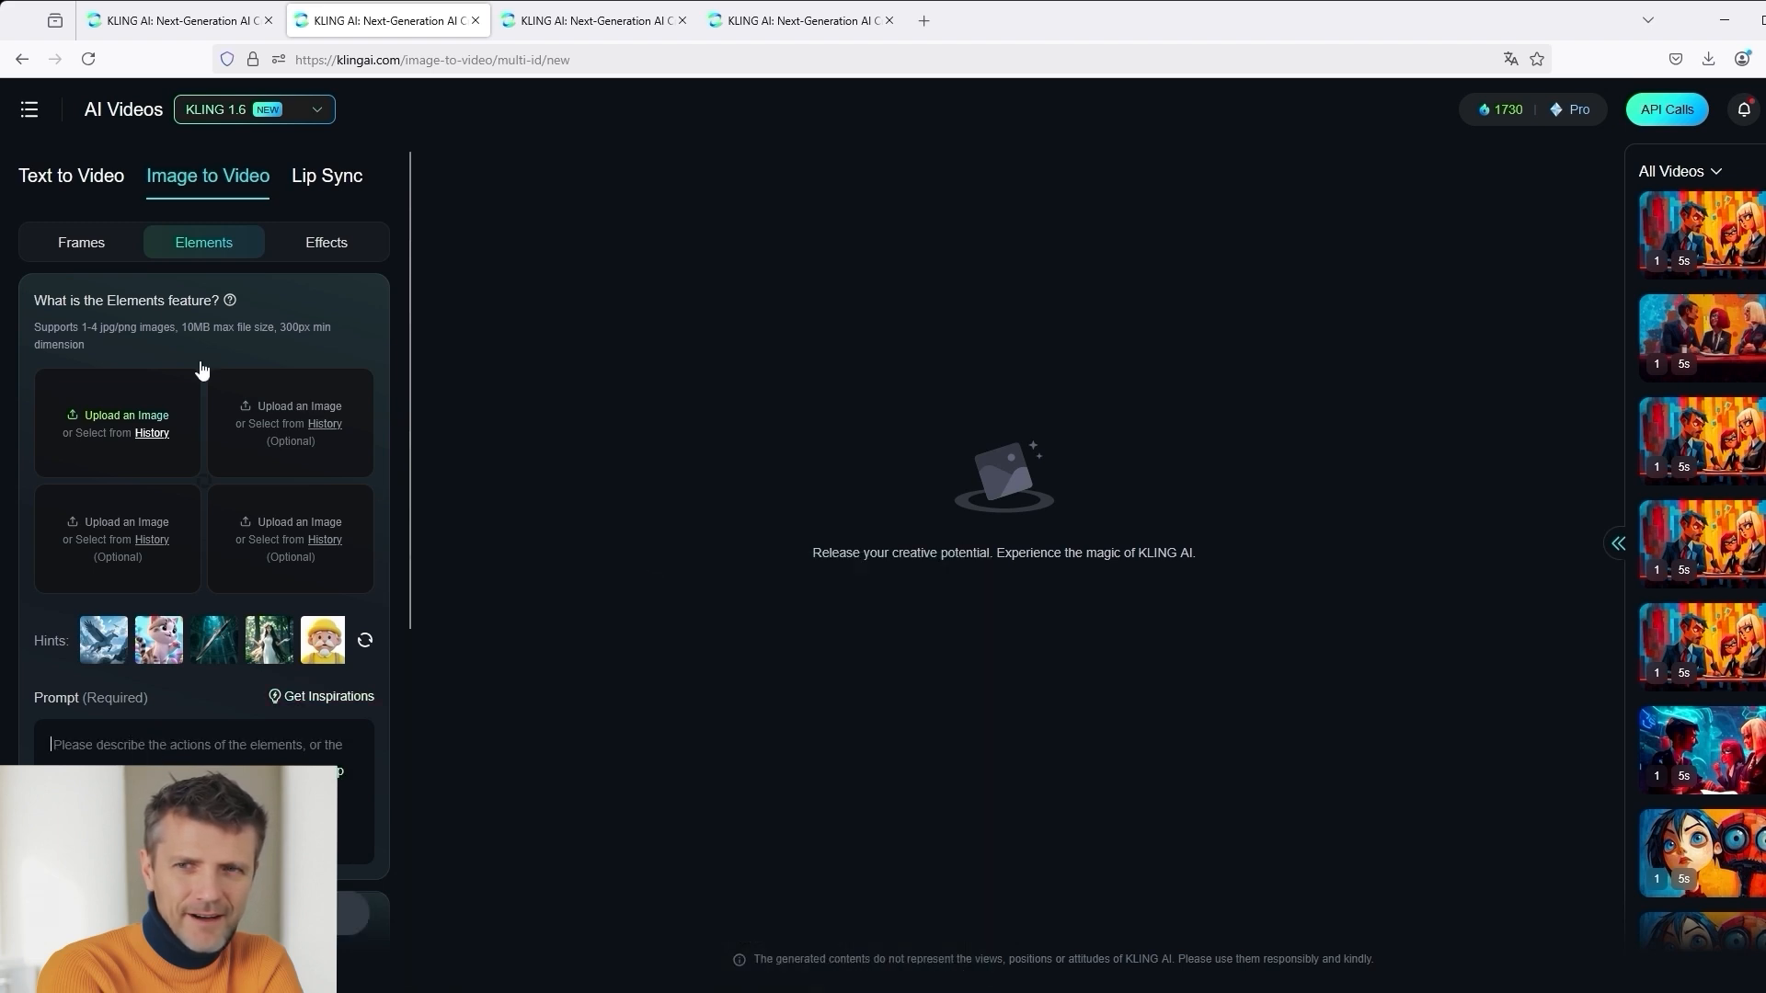
mouse_move(82, 250)
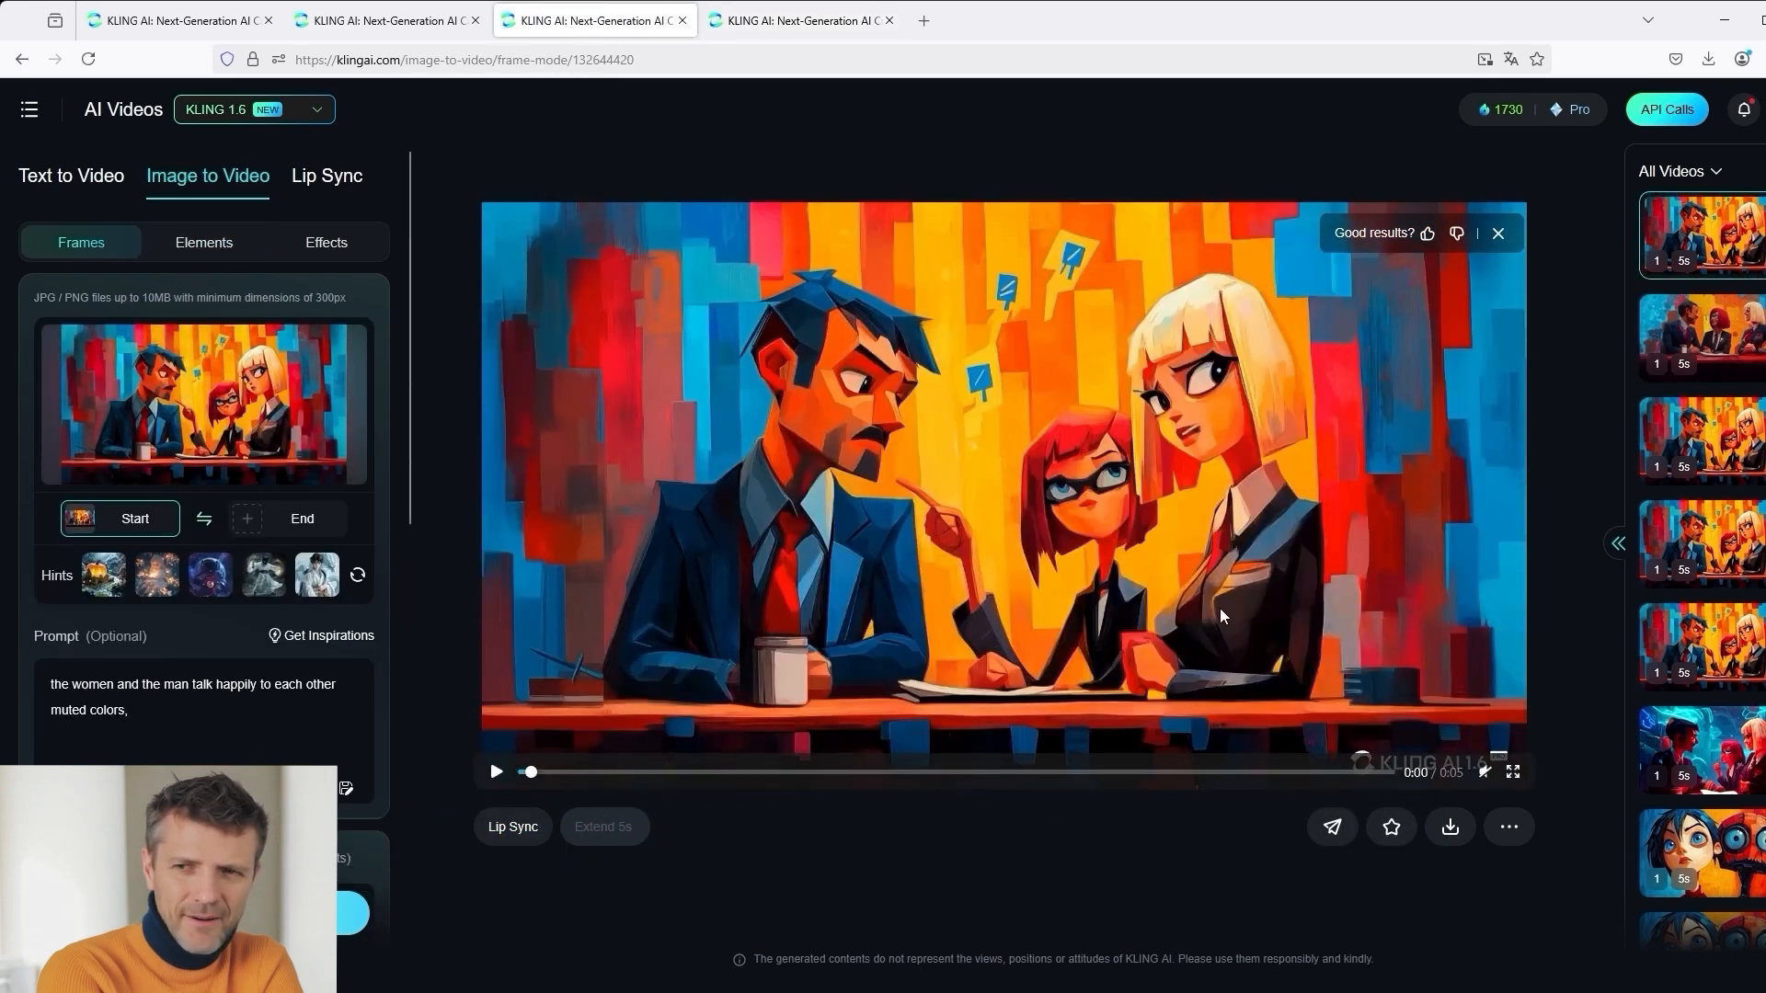
mouse_move(997, 714)
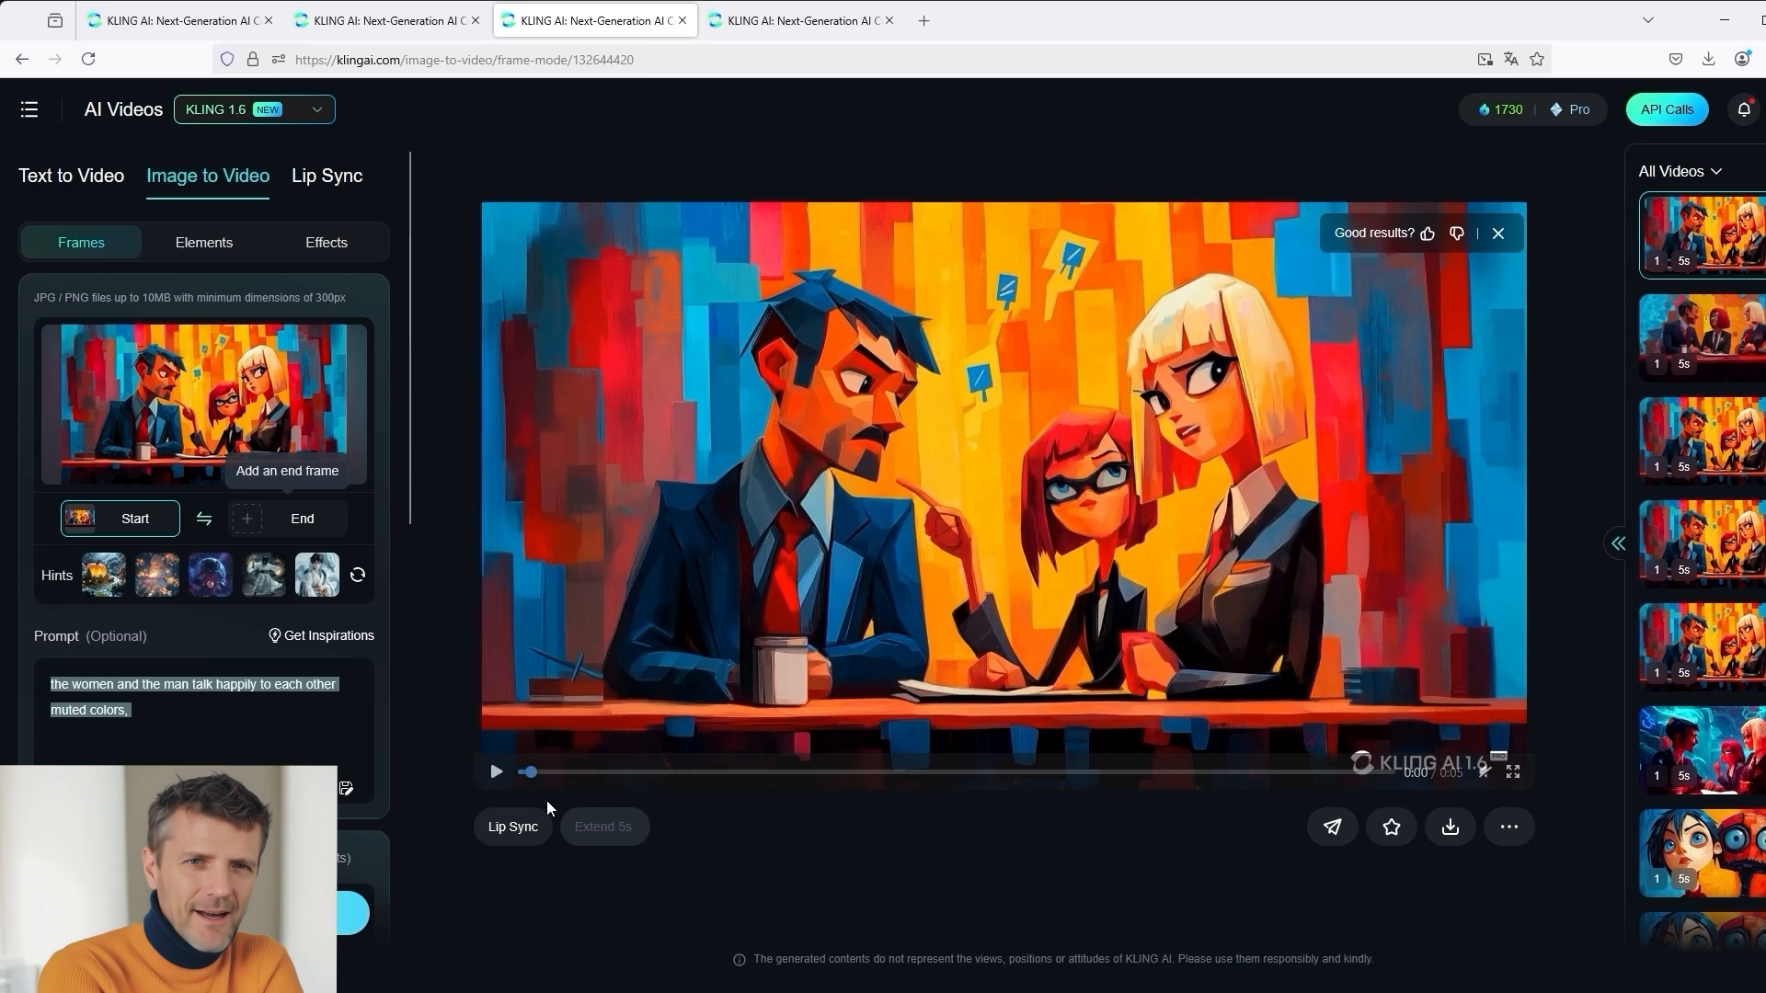
- Play through the Frames-mode video of the three people at the table
left_click(496, 772)
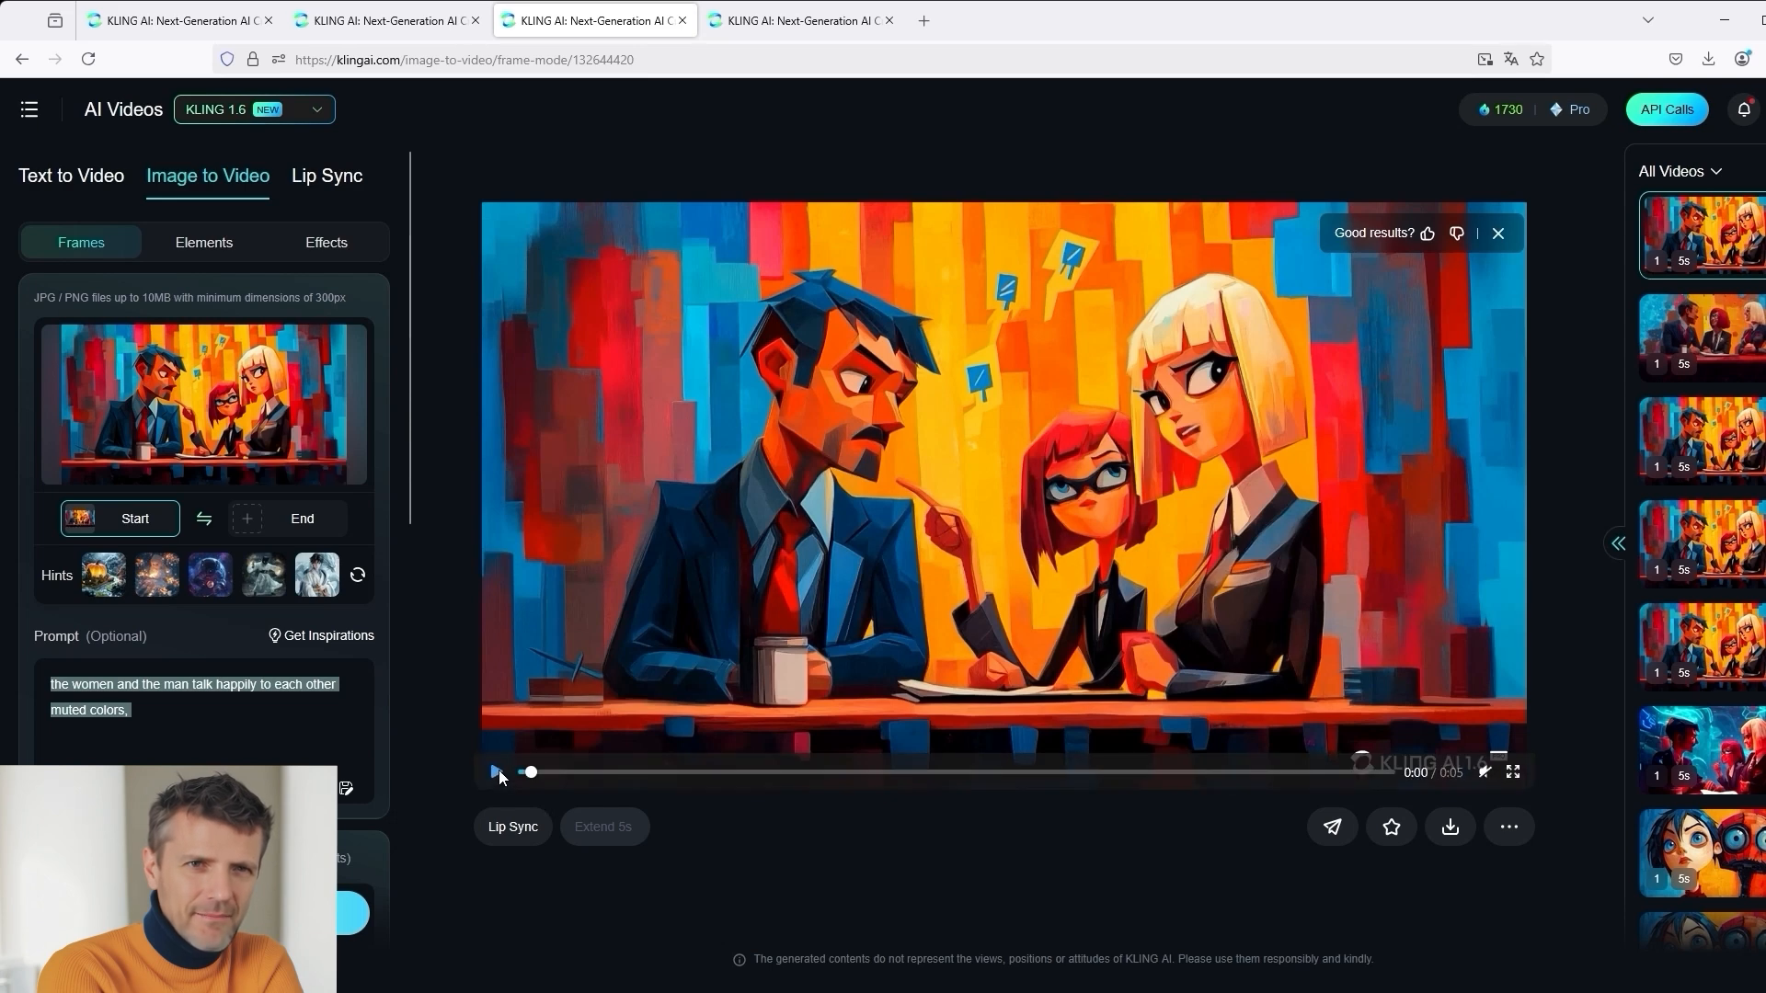
left_click(495, 772)
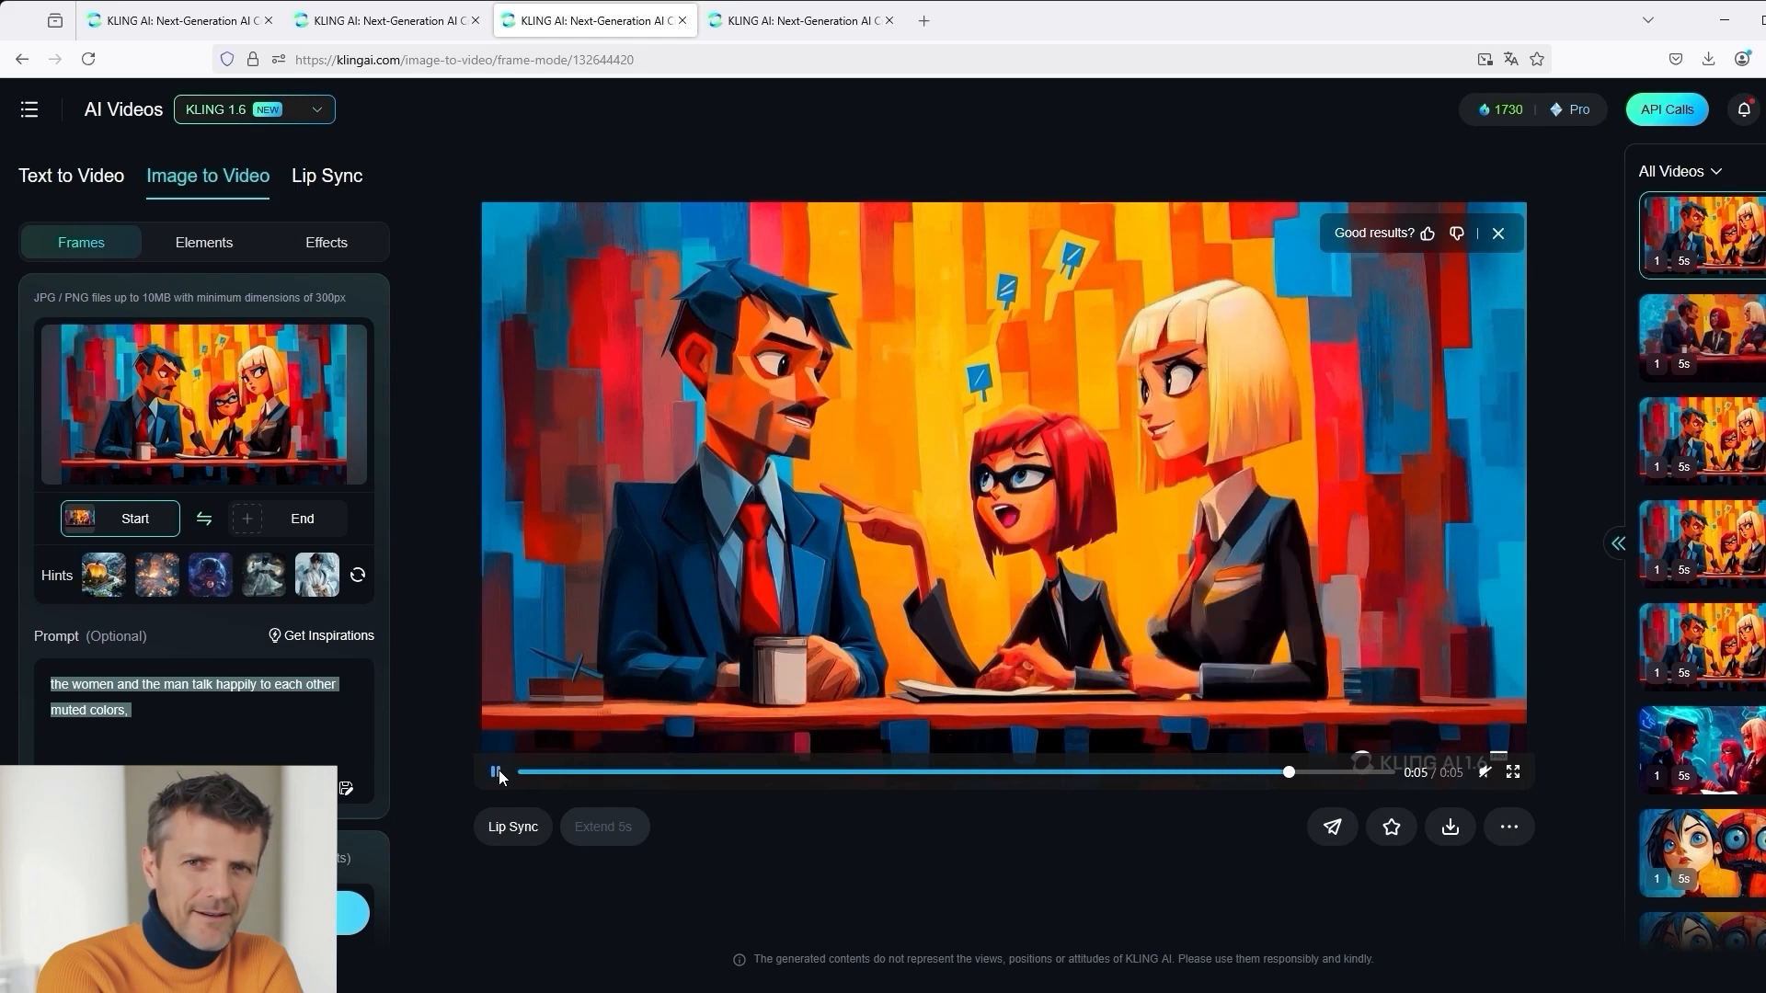
left_click(496, 771)
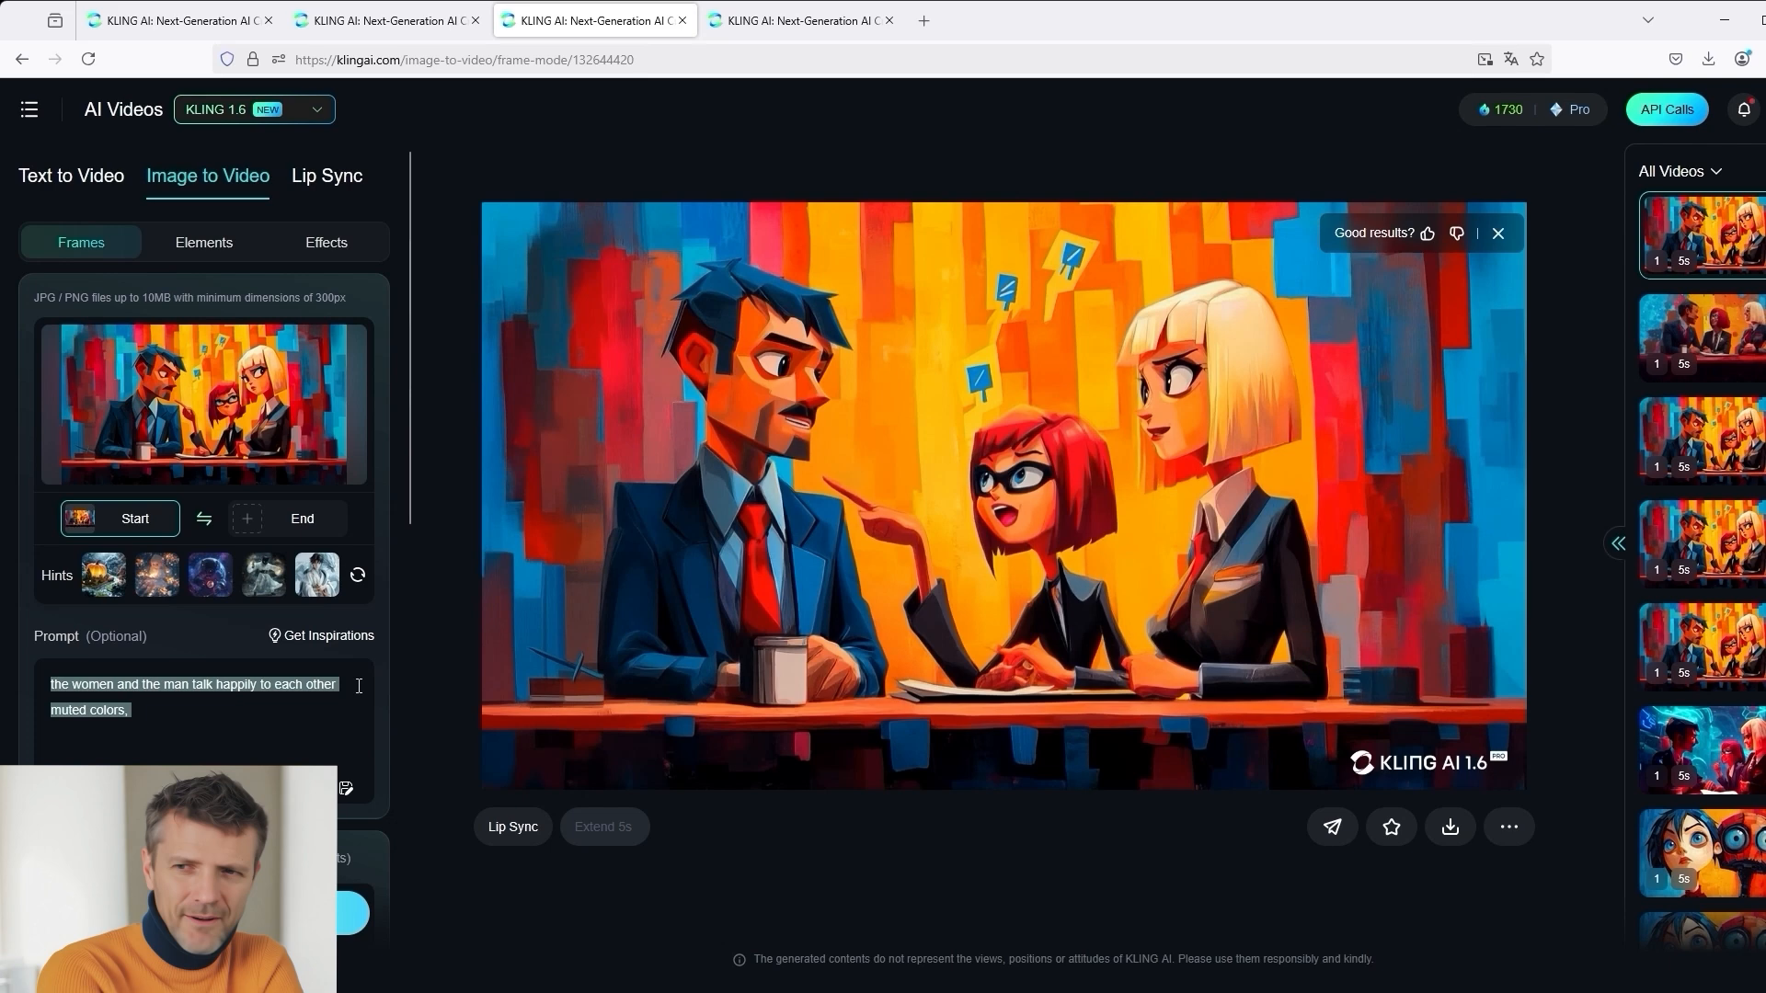
left_click(203, 242)
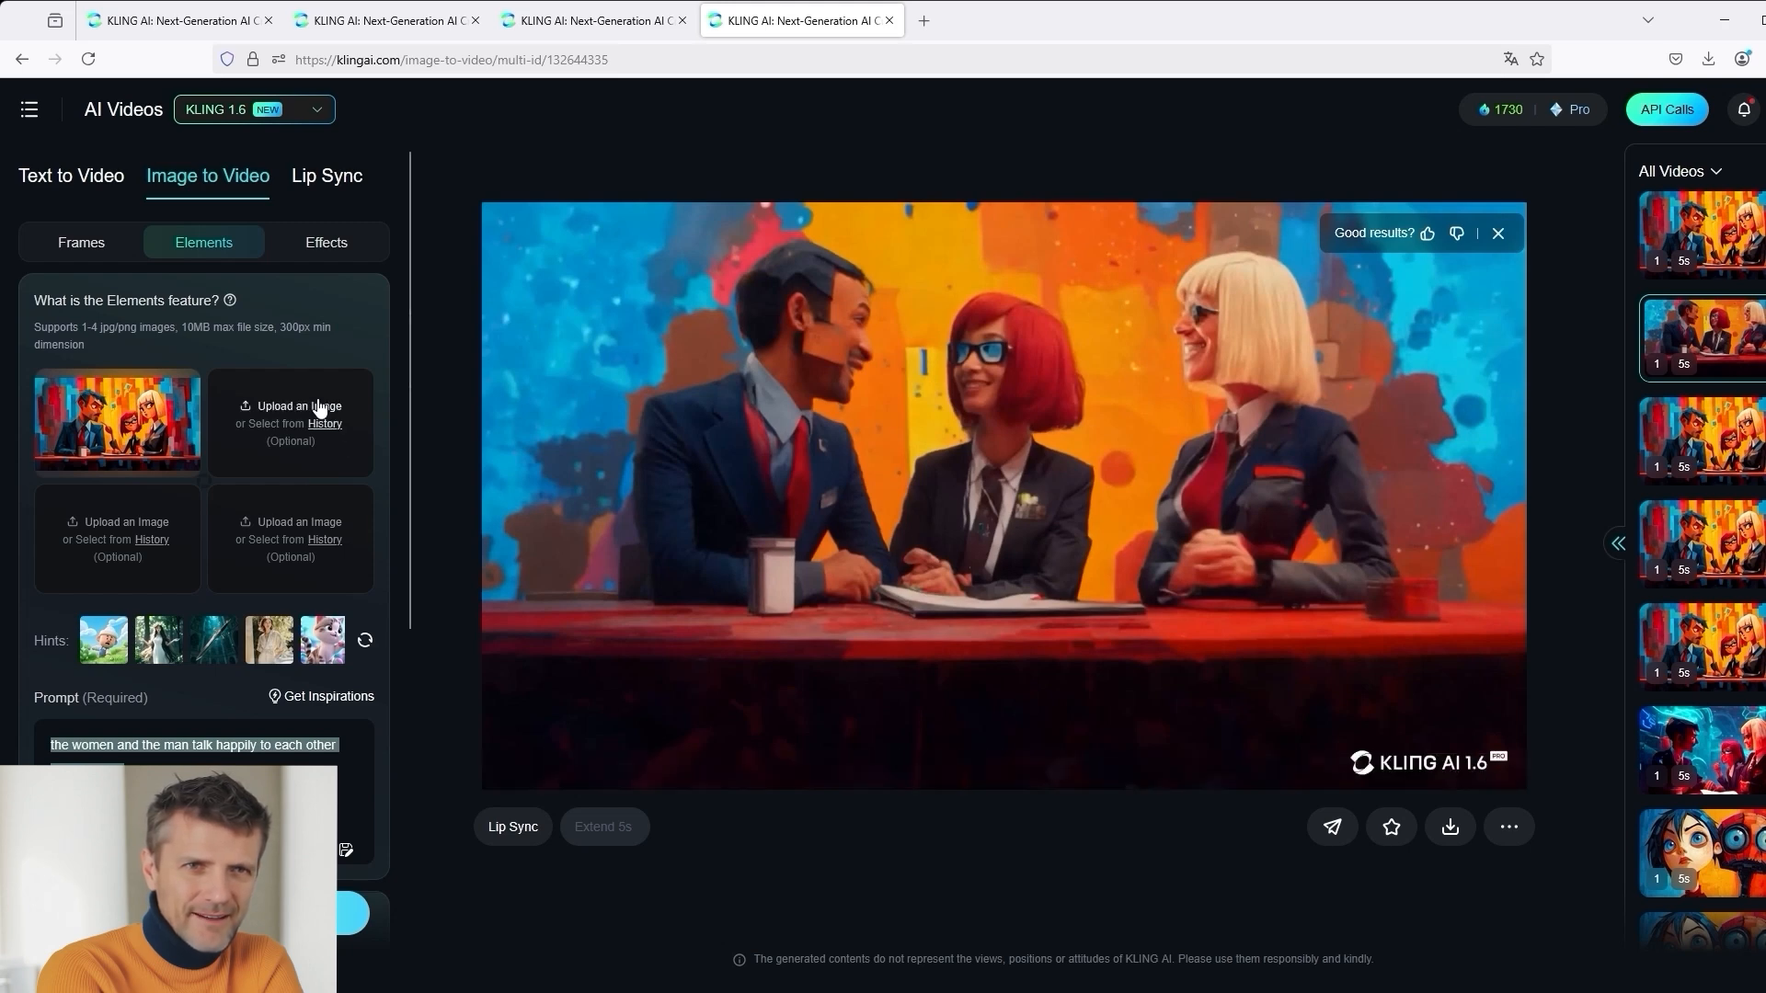
mouse_move(335, 469)
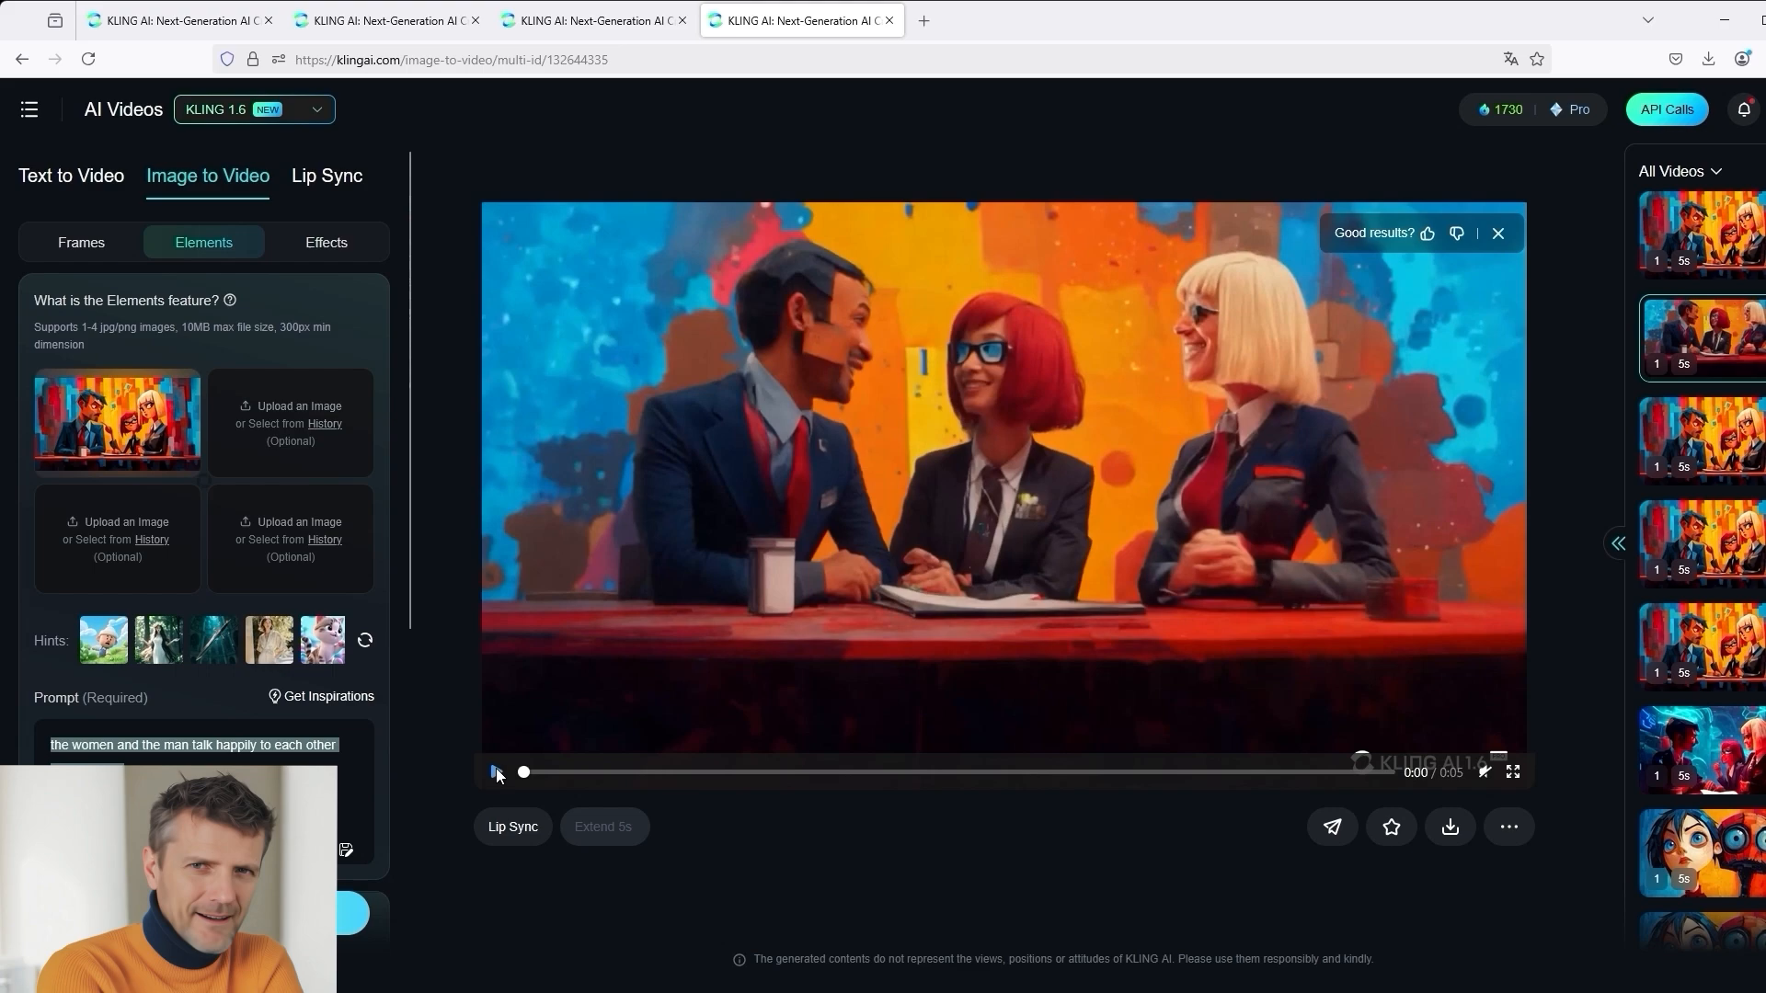
- Start playback of the Elements-mode video of the three characters
left_click(495, 773)
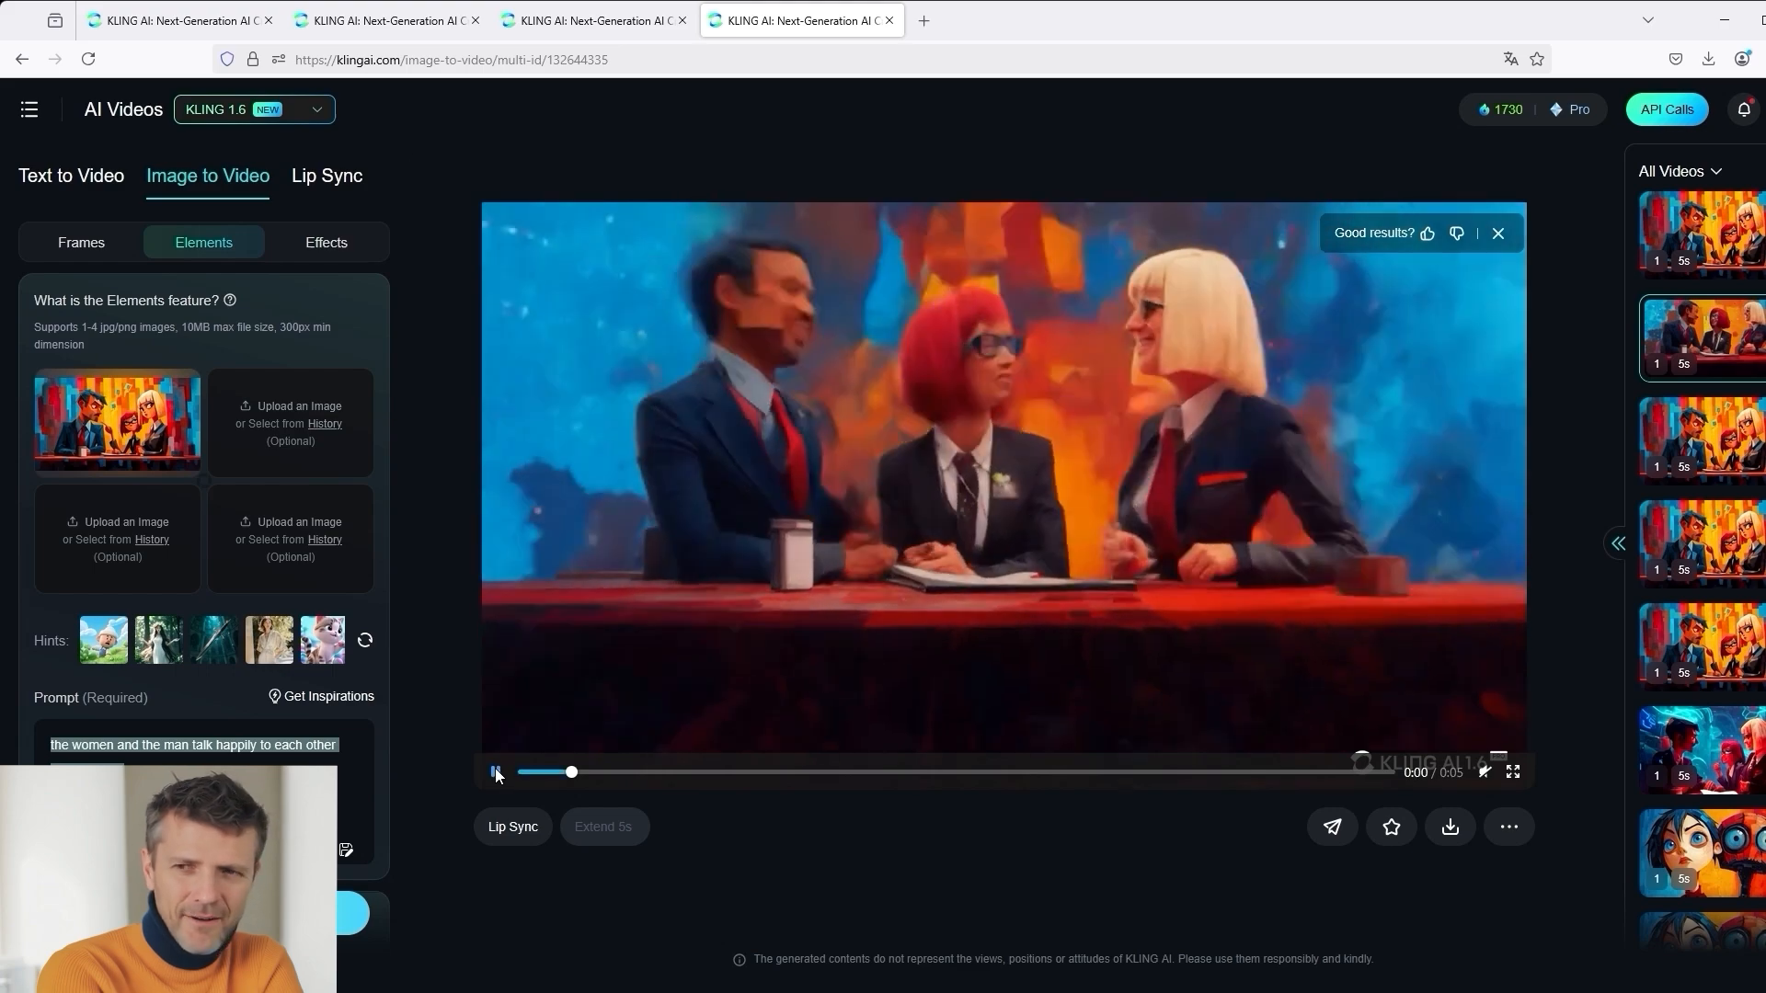